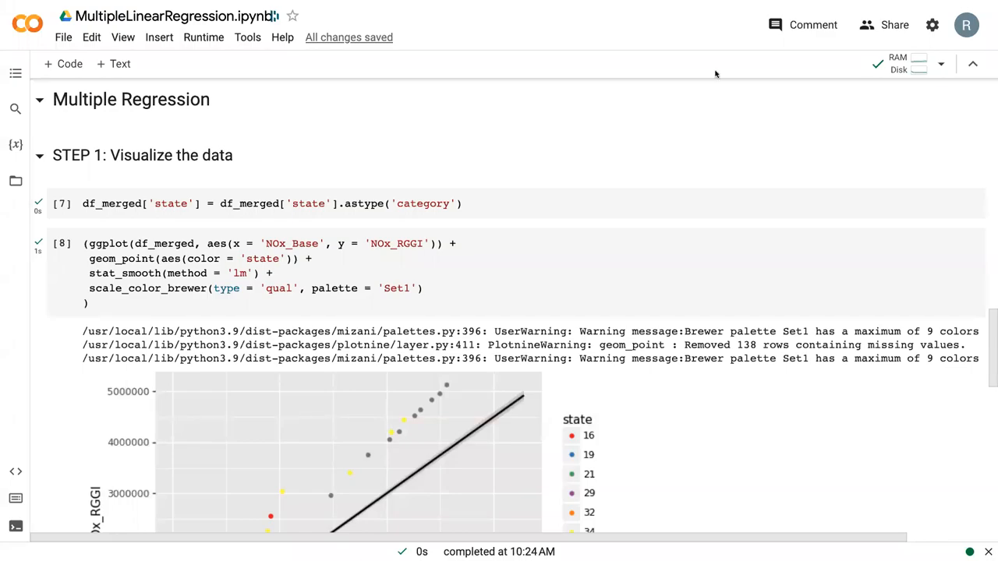
pyautogui.moveTo(714, 75)
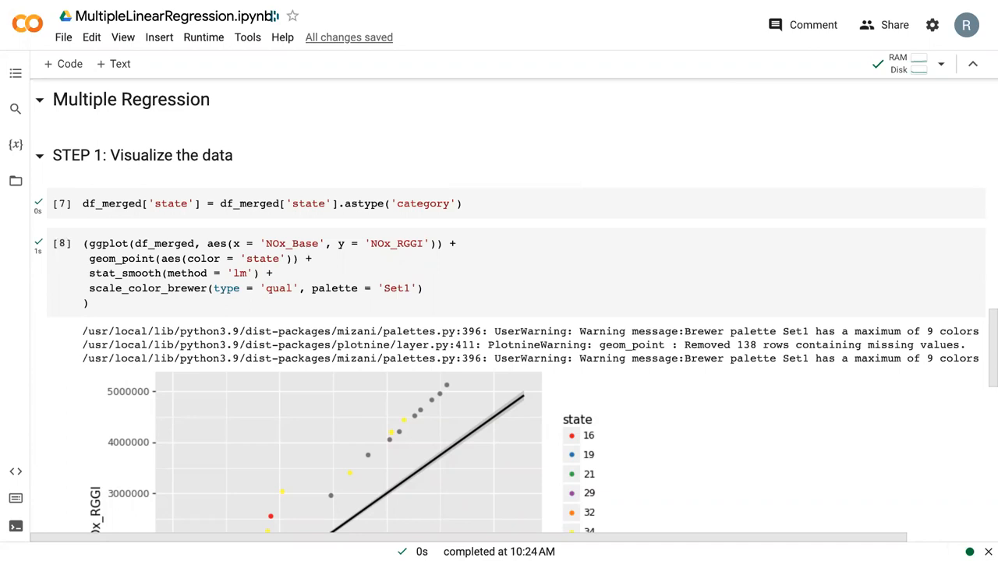
# Select the empty STEP 2 code cell after reviewing the statsmodels.formula.api import above.
pyautogui.scroll(-3)
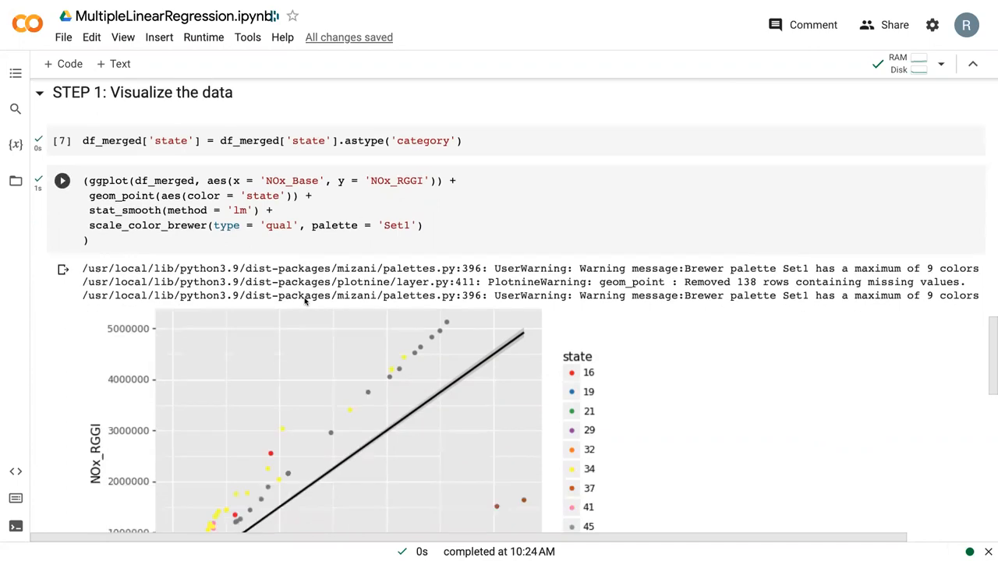
pyautogui.scroll(-3)
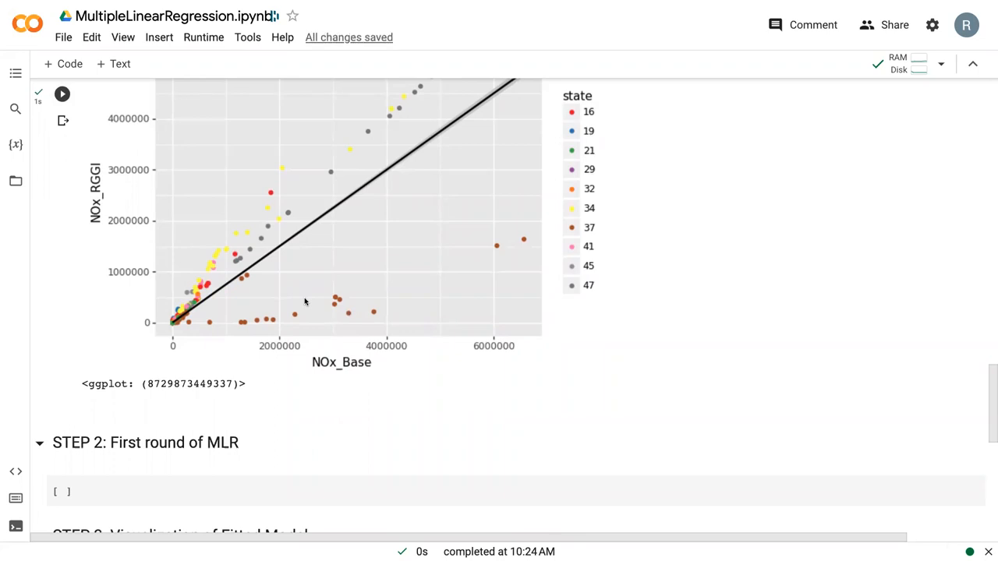
pyautogui.scroll(-3)
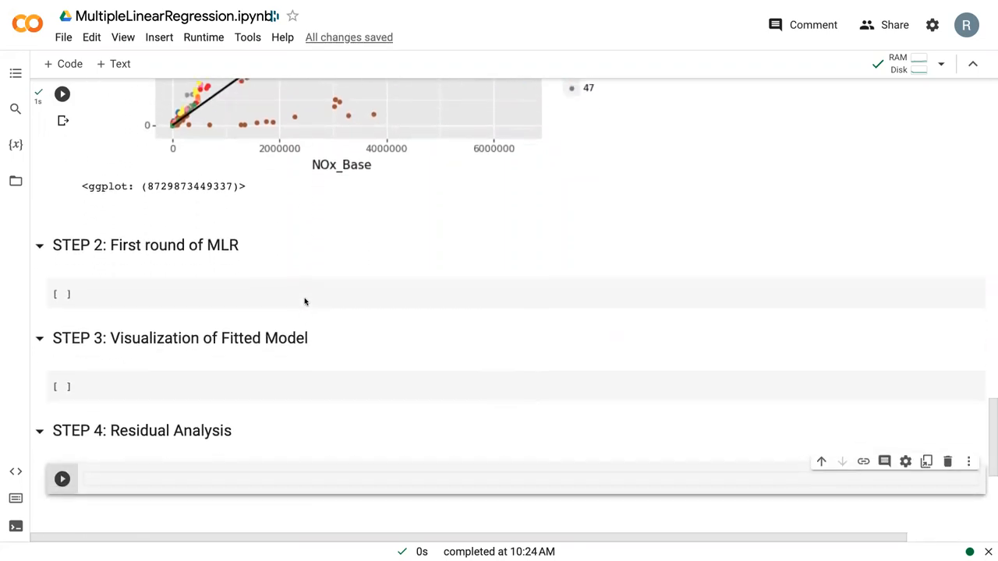
pyautogui.click(312, 293)
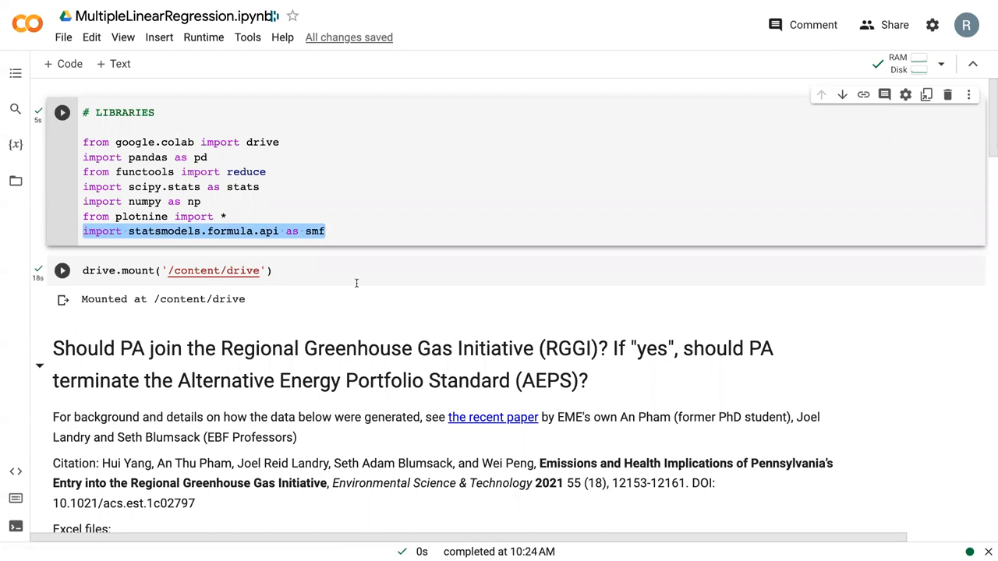
pyautogui.scroll(-3)
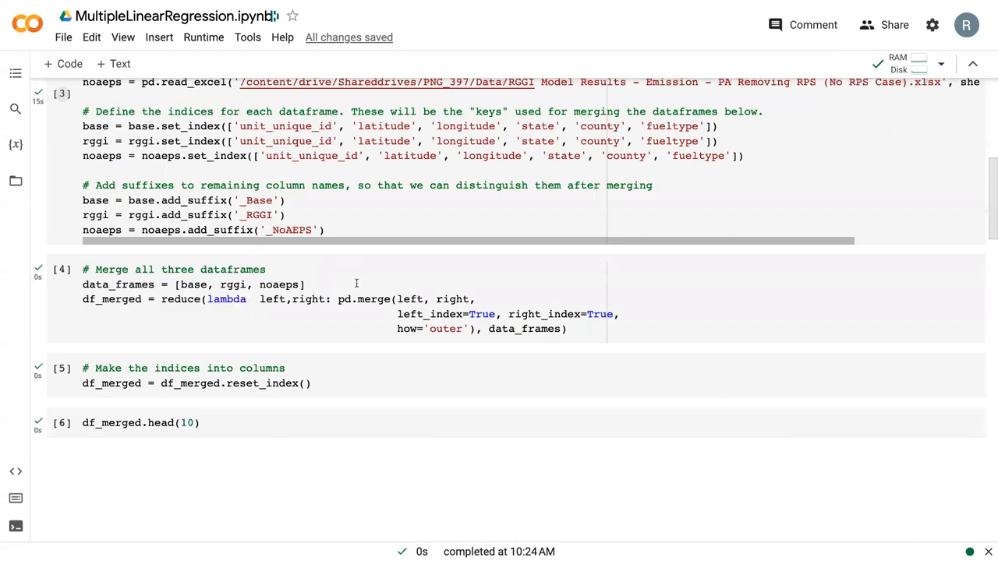
pyautogui.scroll(-3)
pyautogui.write('results =')
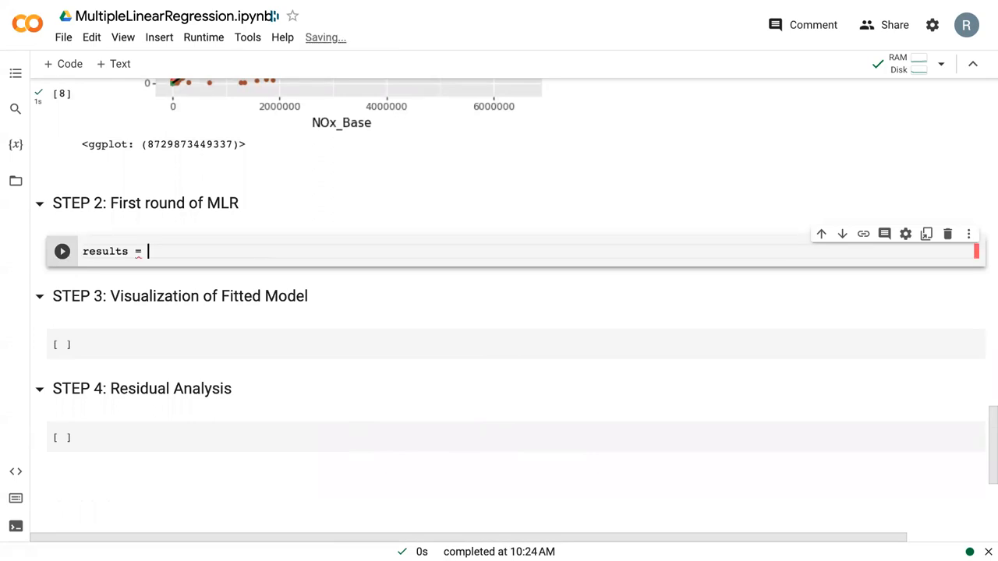
# Write results = smf.ols with formula 'NOx_RGGI ~ NOx_Base + C(state) - 1'.
pyautogui.write('s')
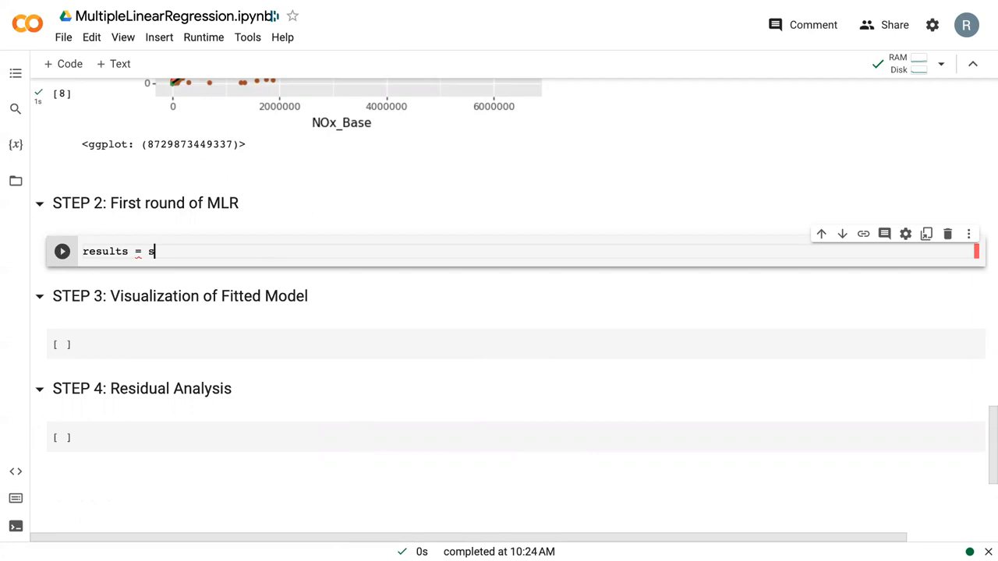
pyautogui.write('mf.ol')
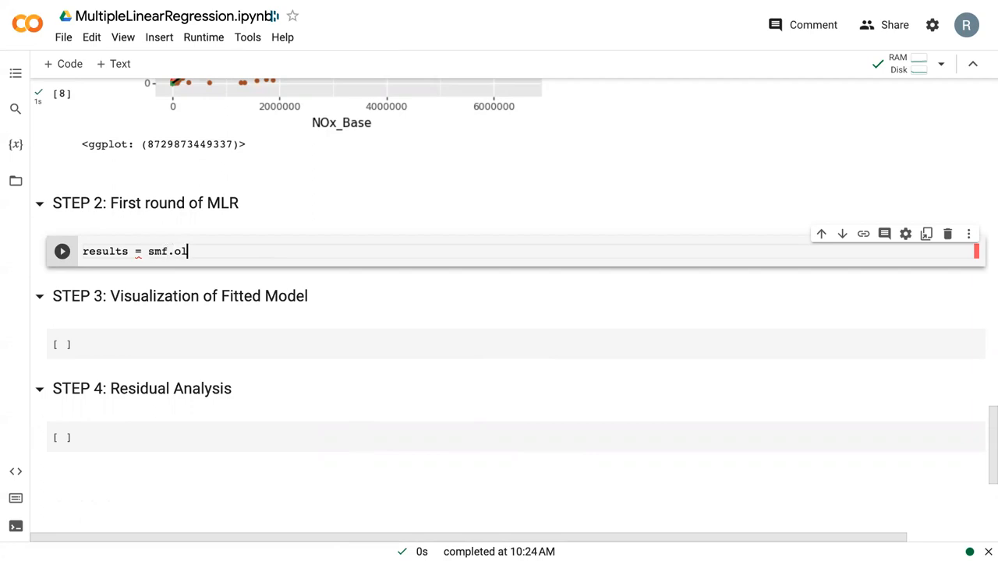
pyautogui.write('s()')
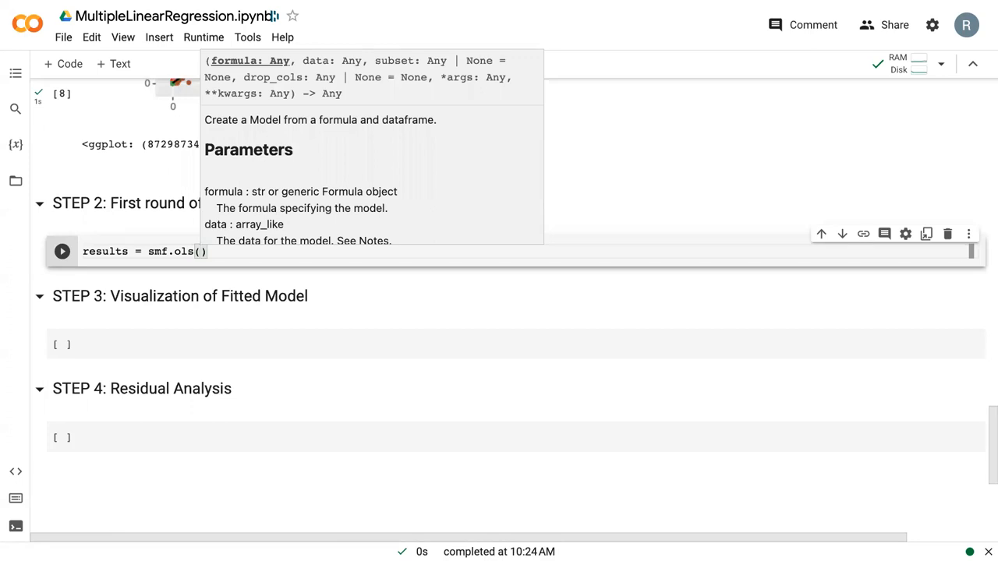
pyautogui.write("'")
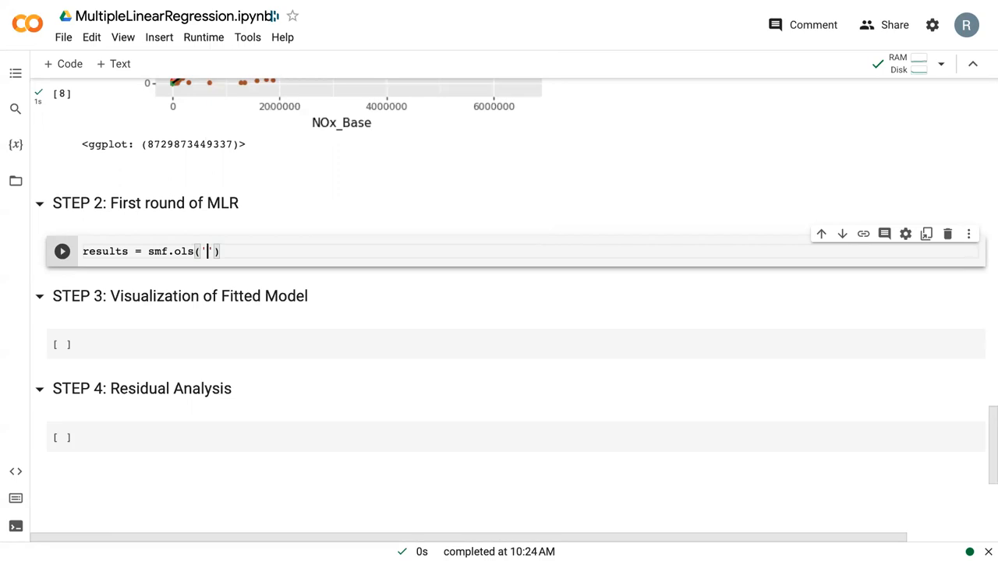
pyautogui.write('NOx_RGGI')
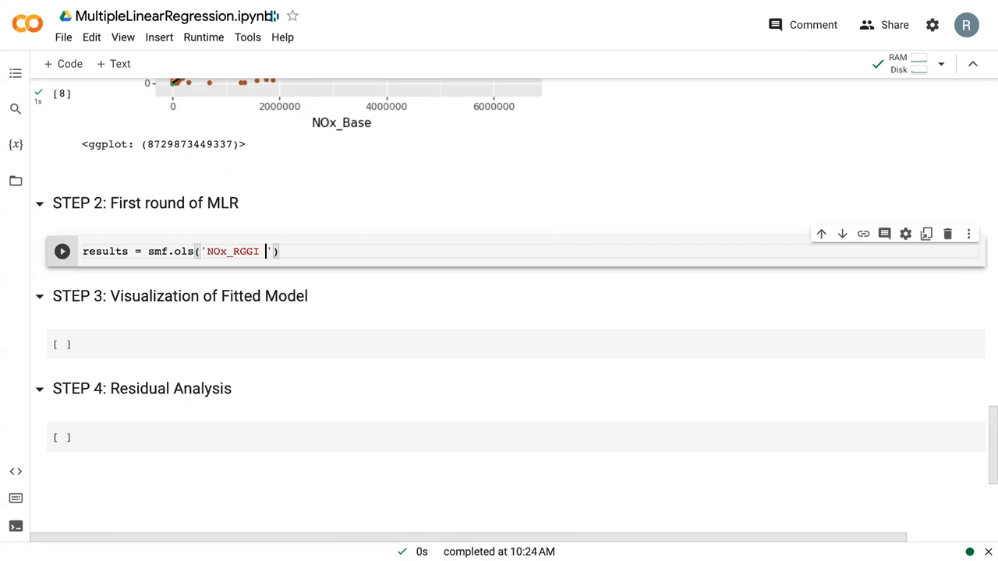
pyautogui.write('~')
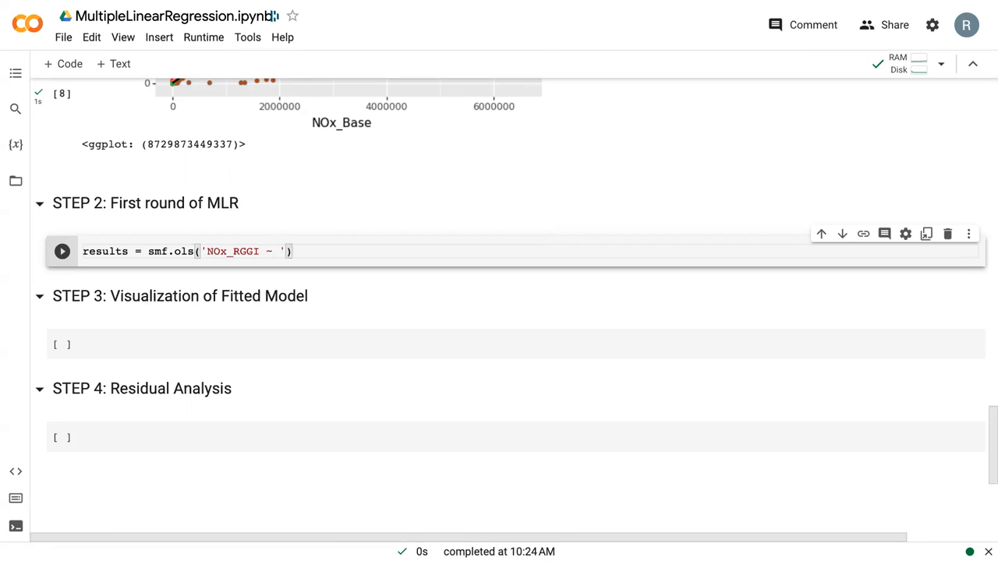
pyautogui.write('NOx')
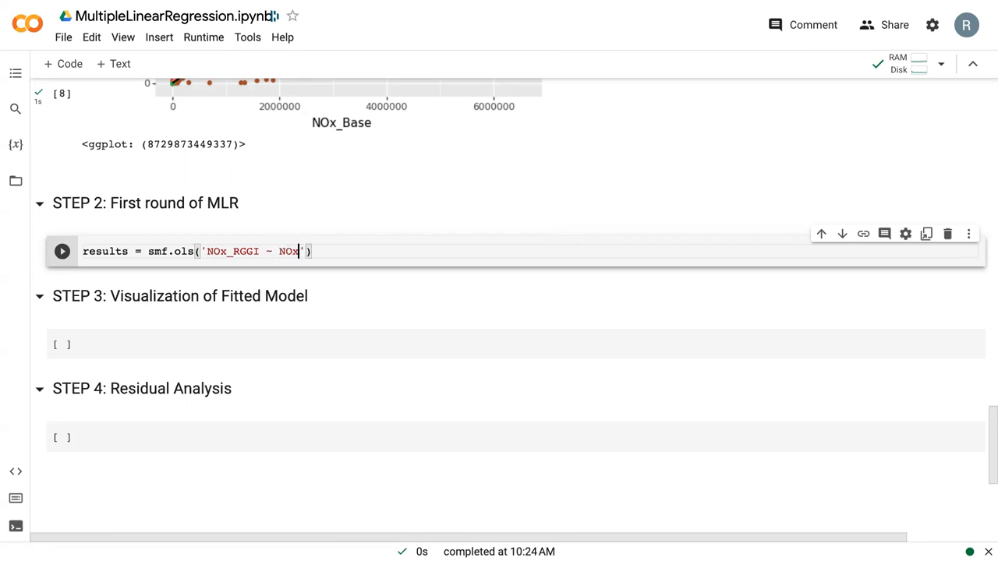
pyautogui.write('_Base')
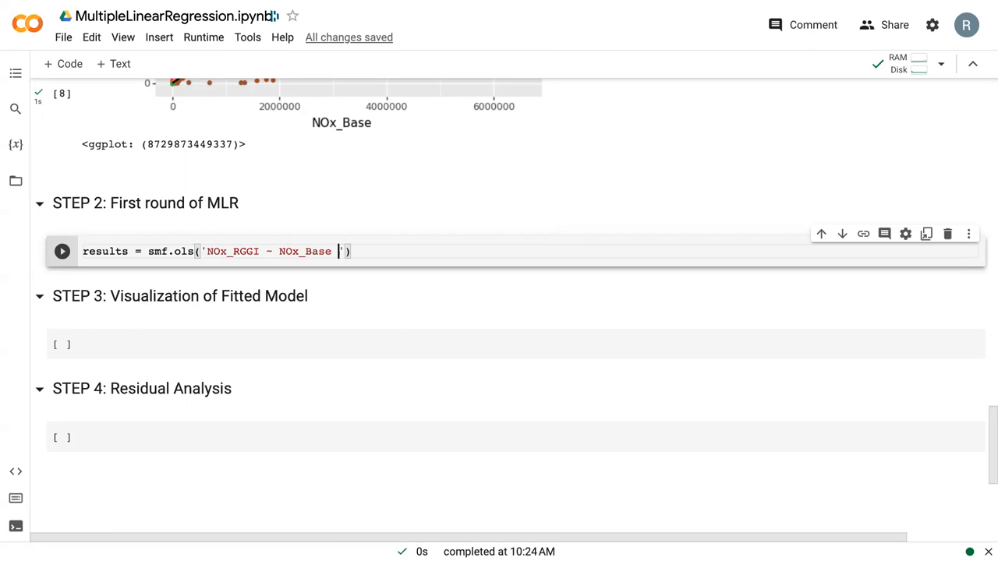
pyautogui.write("+ C('")
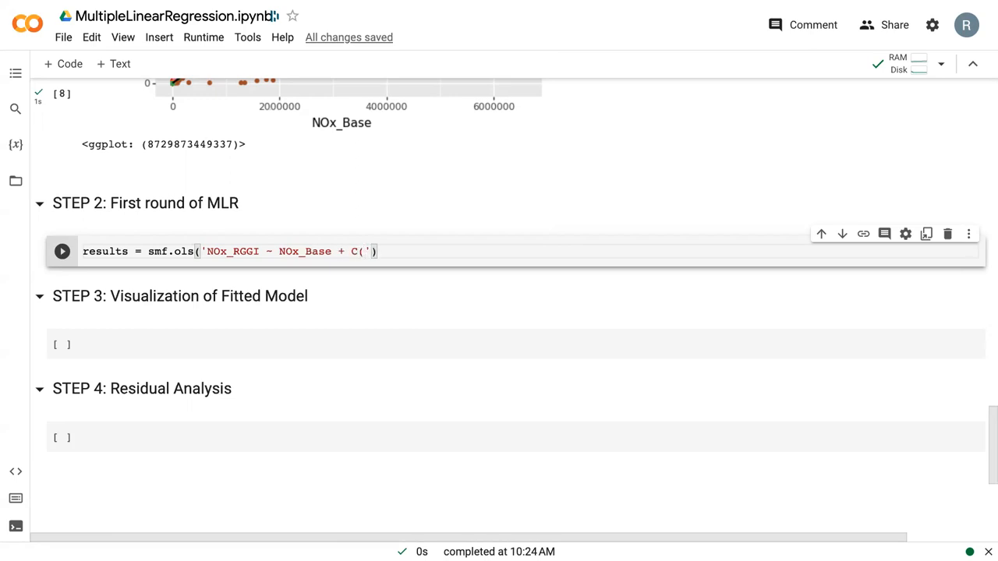
pyautogui.write('state) -')
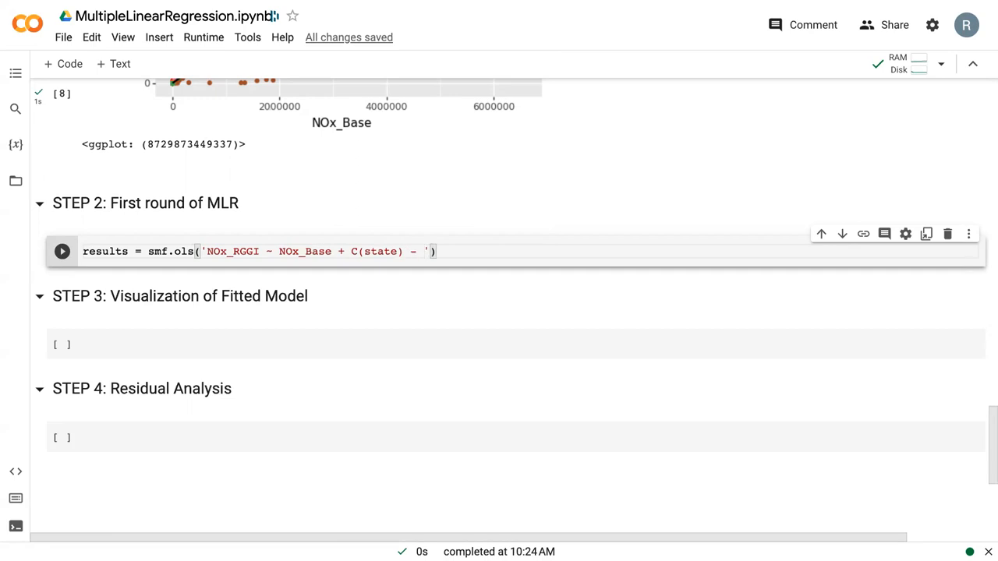
pyautogui.write('1')
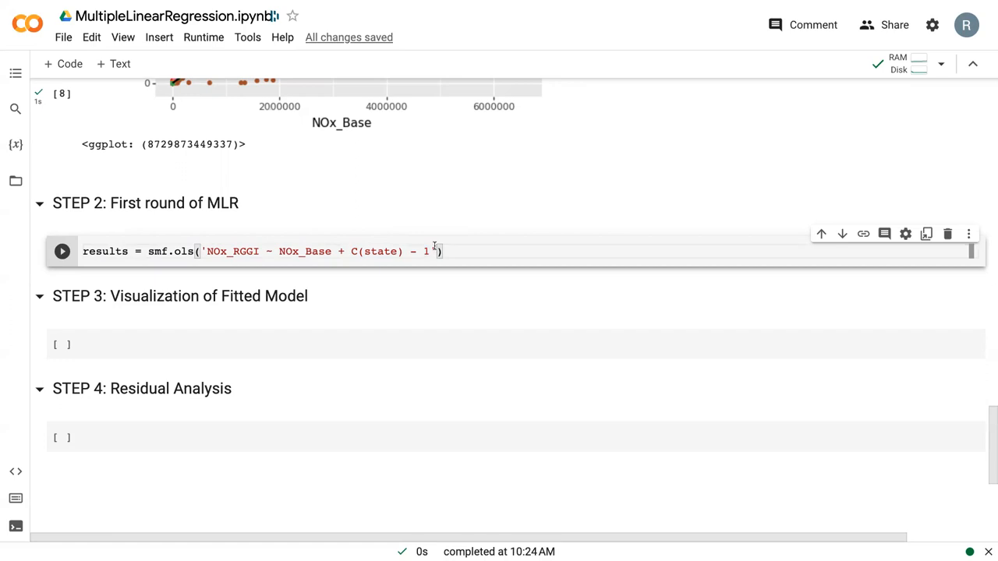
# Complete the call with data = df_merged, hasconst = True and .fit().
pyautogui.write(', data =')
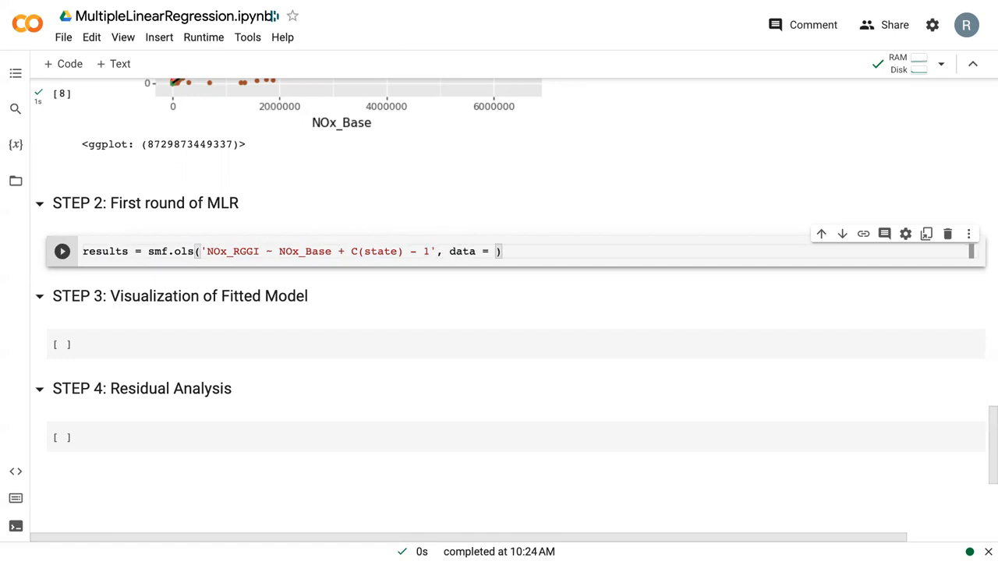
pyautogui.write('df_merged, h')
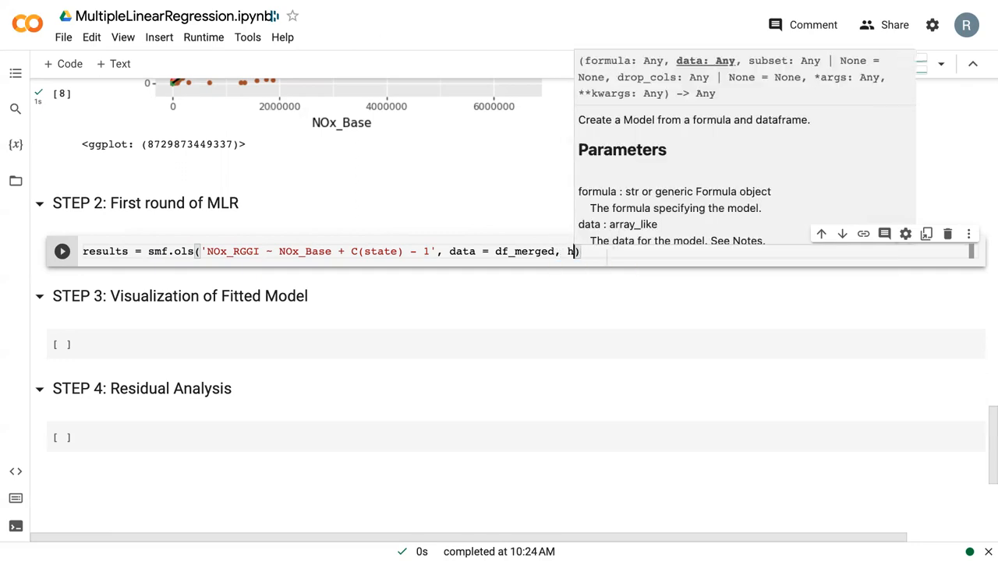
pyautogui.write('asconst =')
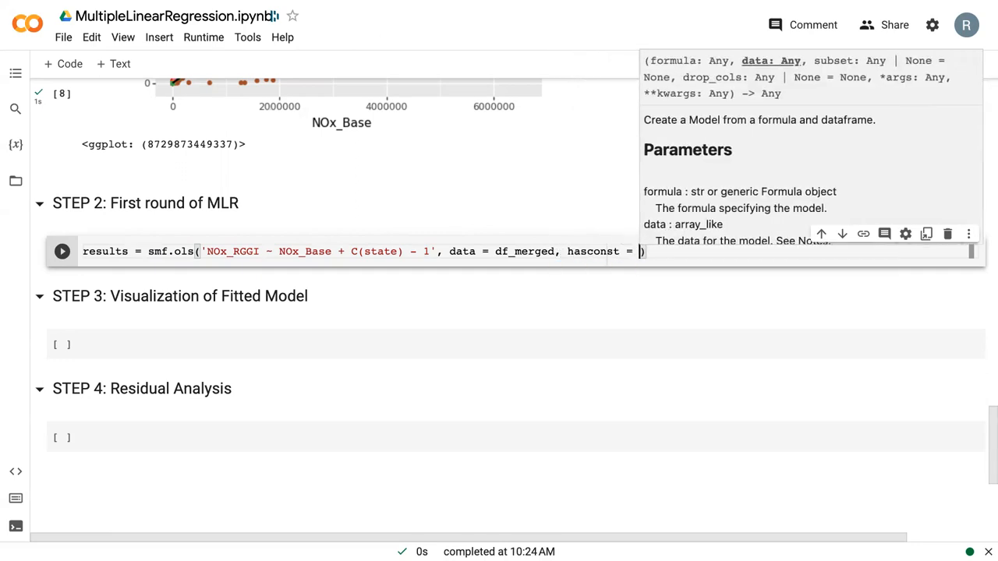
pyautogui.write('True')
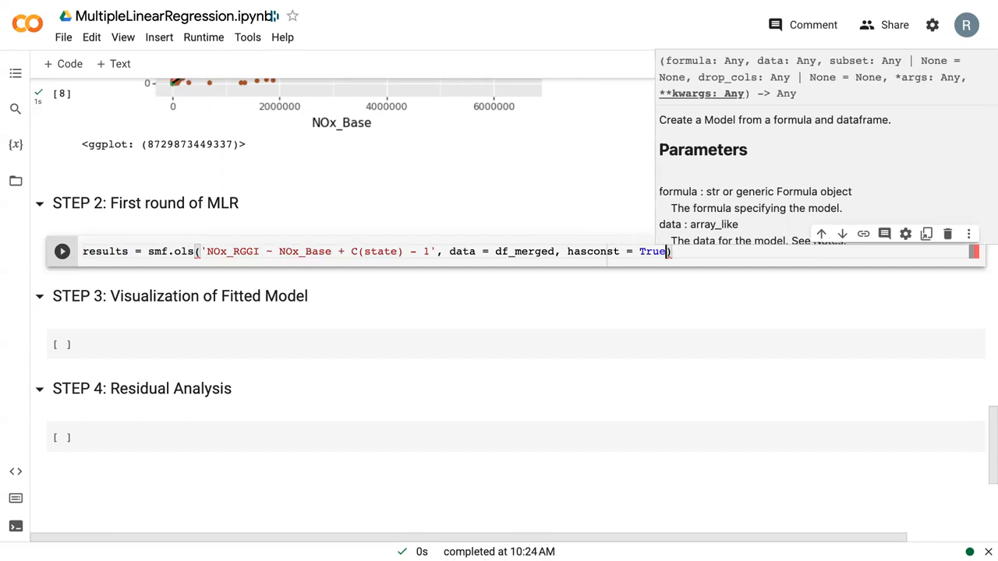
pyautogui.write(').fit')
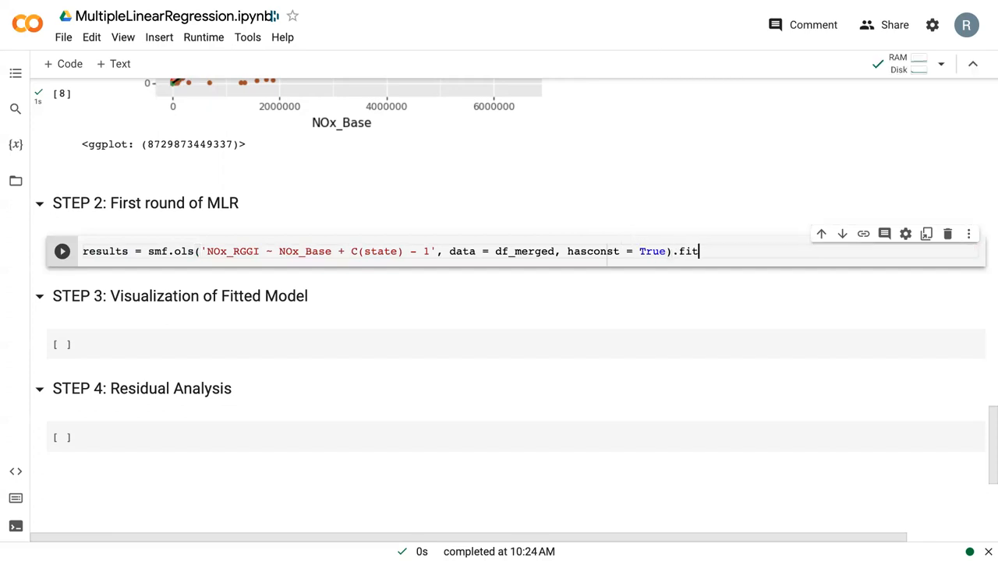
pyautogui.write('()')
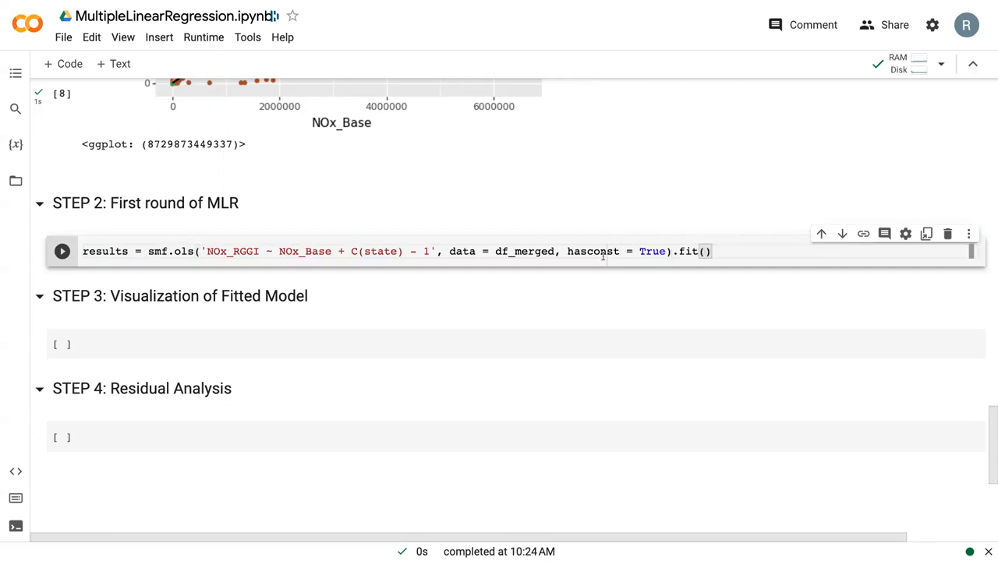
pyautogui.moveTo(593, 252)
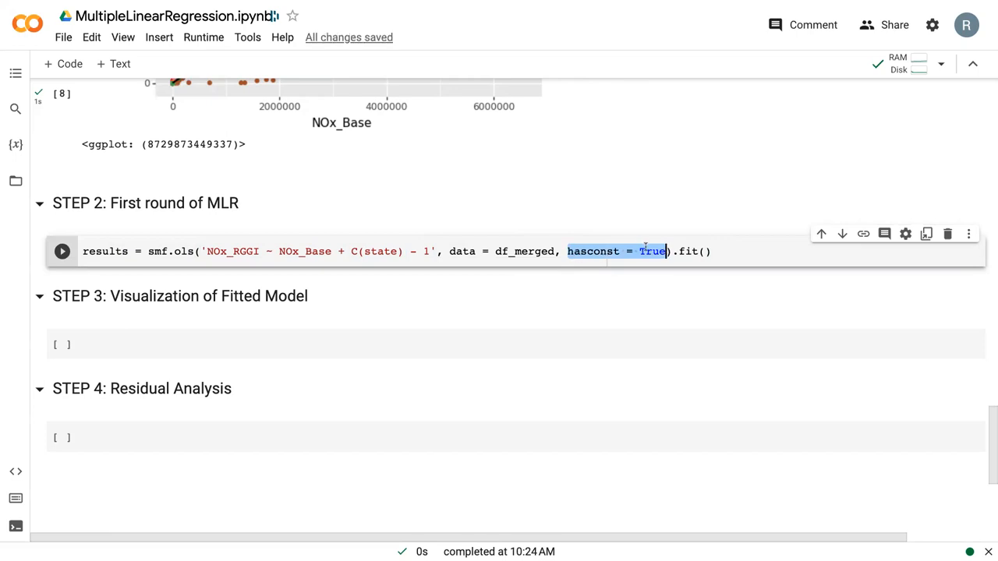
pyautogui.moveTo(593, 251)
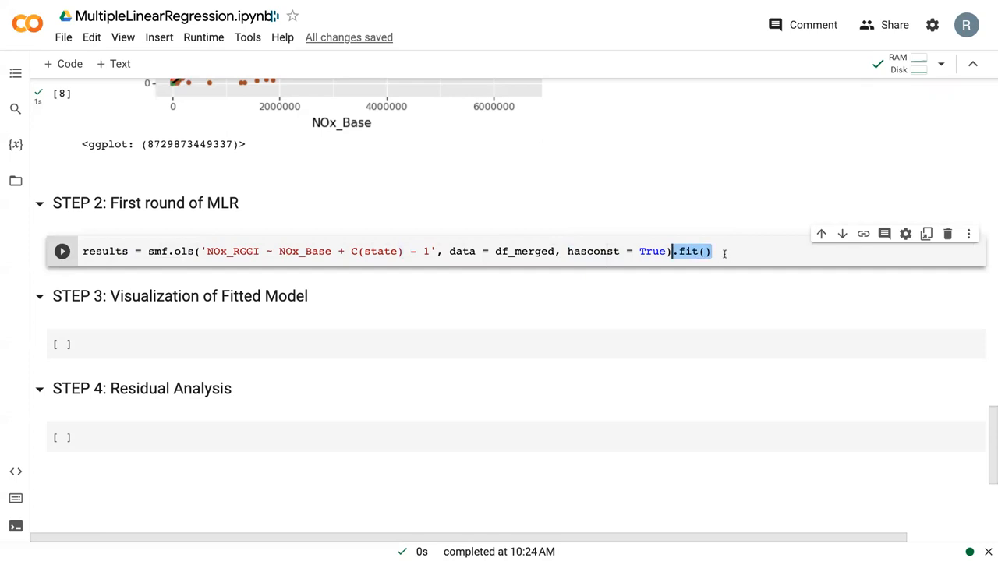
# Add a new line starting print(results.summary()) below the fitted model.
pyautogui.press('enter')
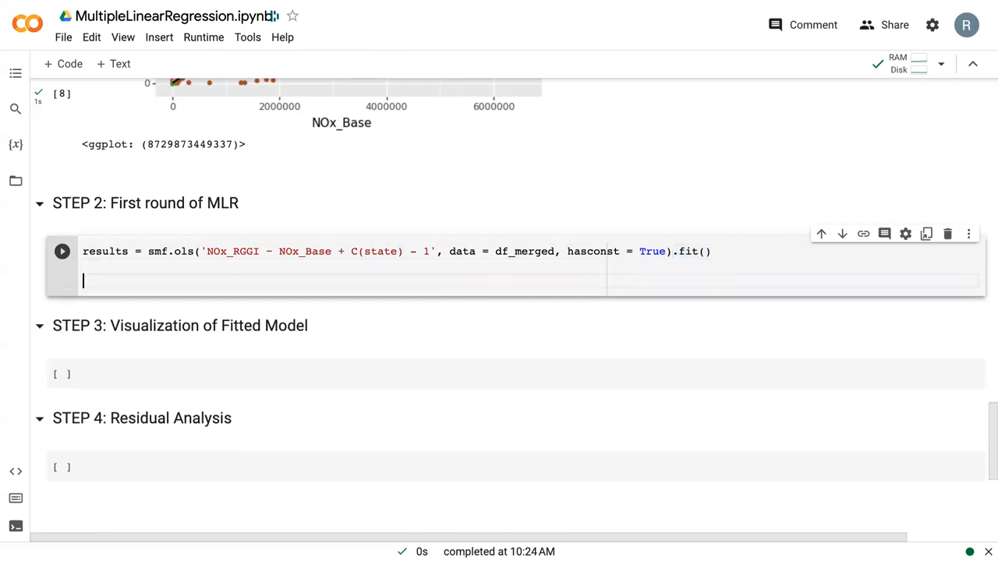
pyautogui.write('print(re')
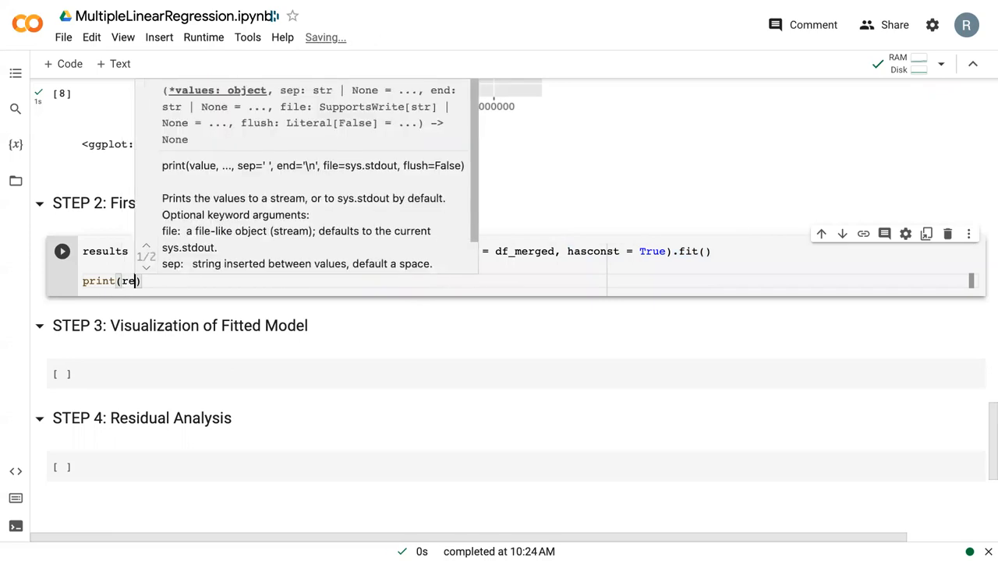
pyautogui.write('ults.summary(')
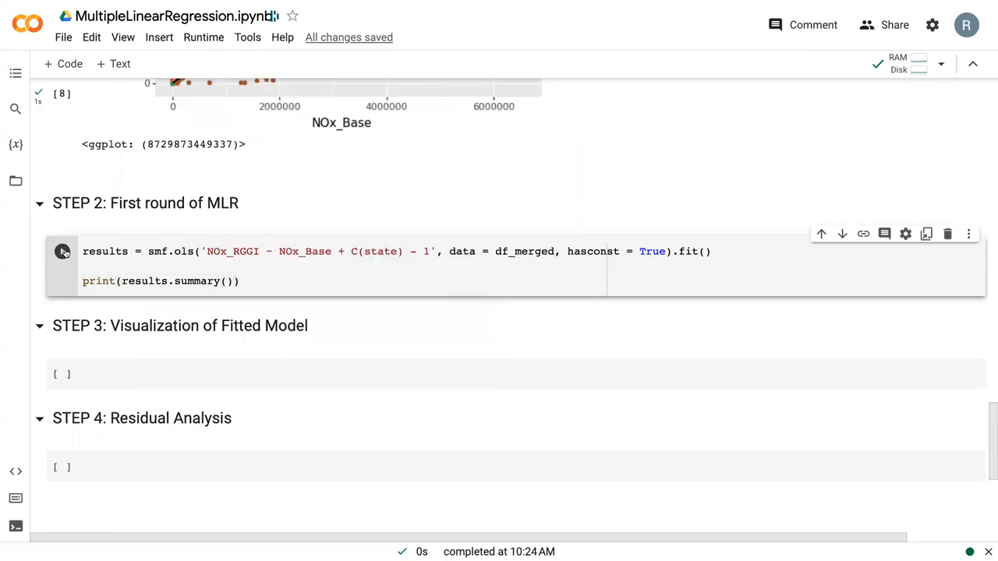
pyautogui.click(62, 251)
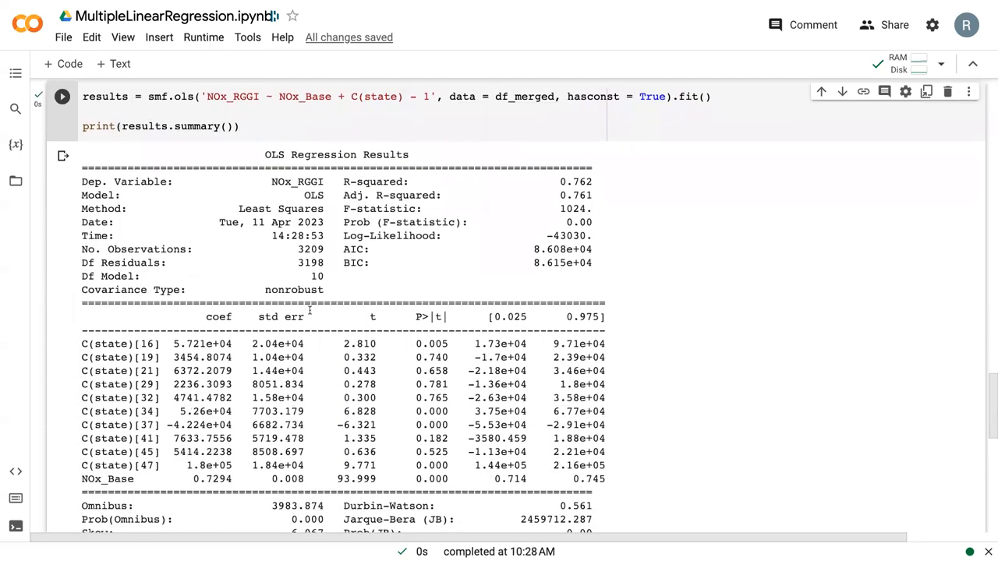
pyautogui.scroll(-3)
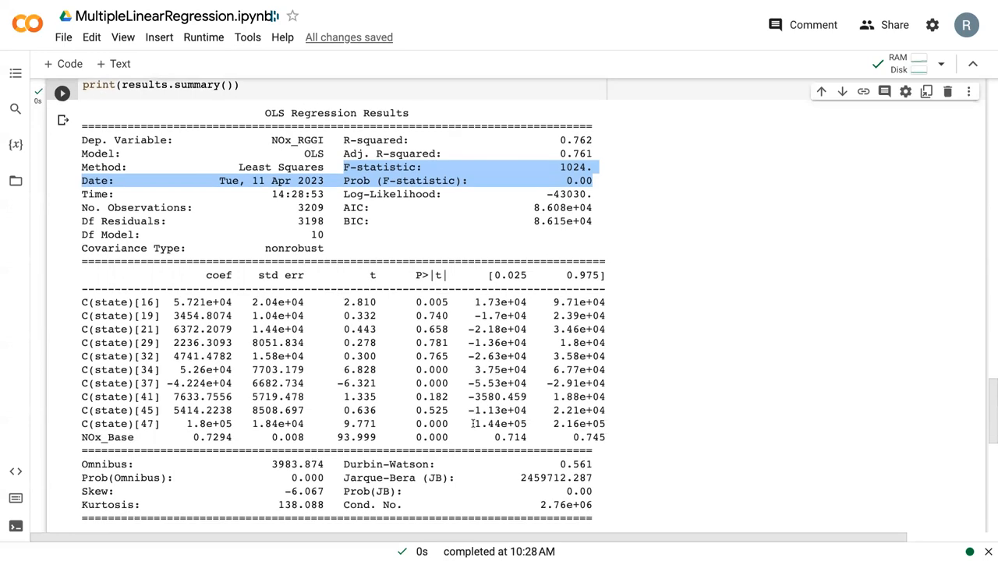
pyautogui.scroll(-3)
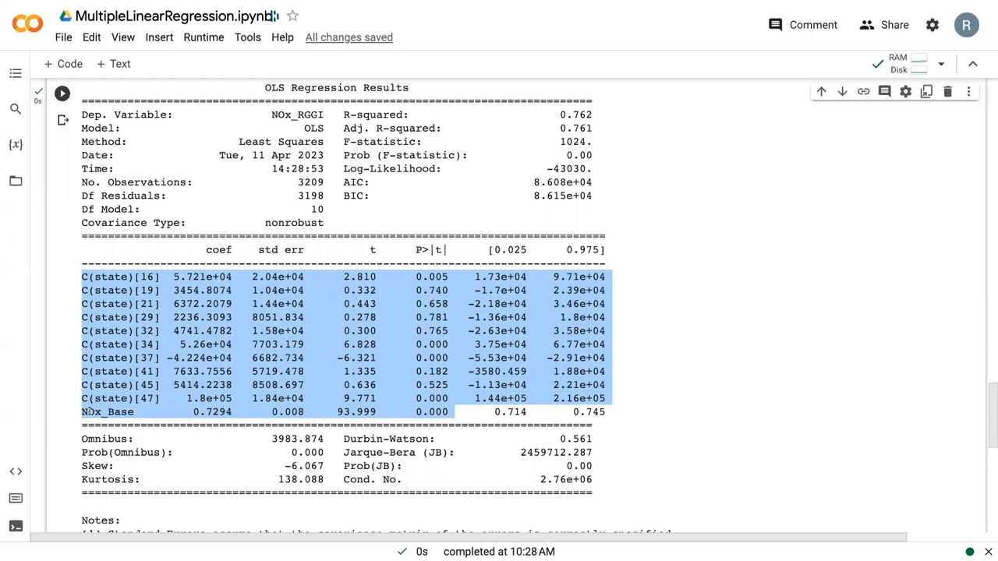
pyautogui.moveTo(146, 274)
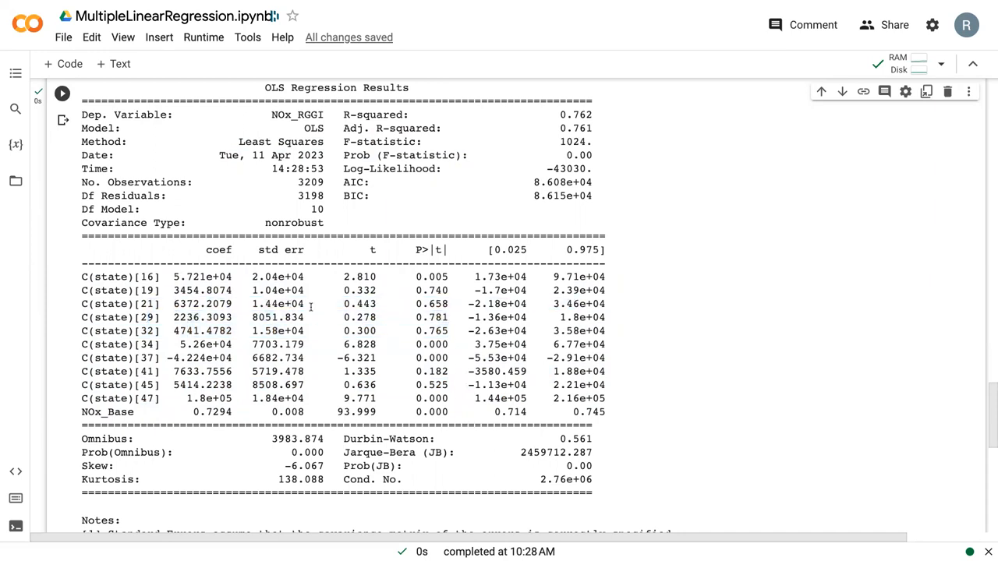
pyautogui.moveTo(460, 265)
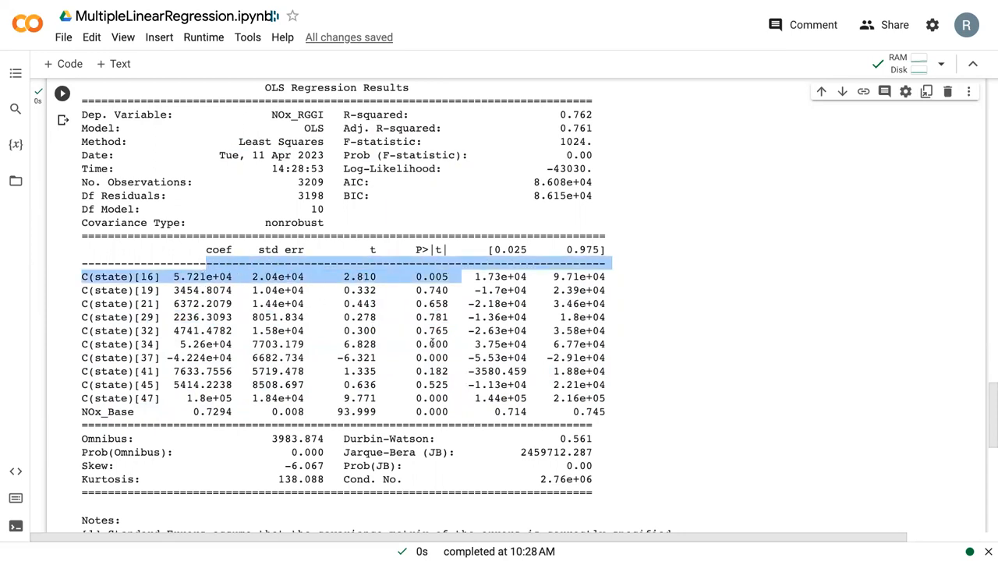
pyautogui.click(110, 345)
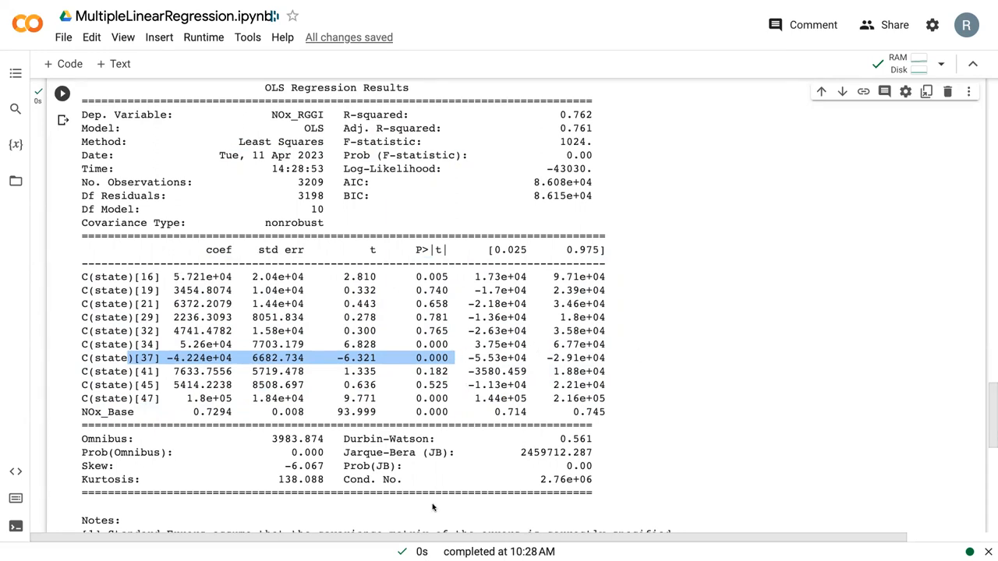
pyautogui.moveTo(495, 361)
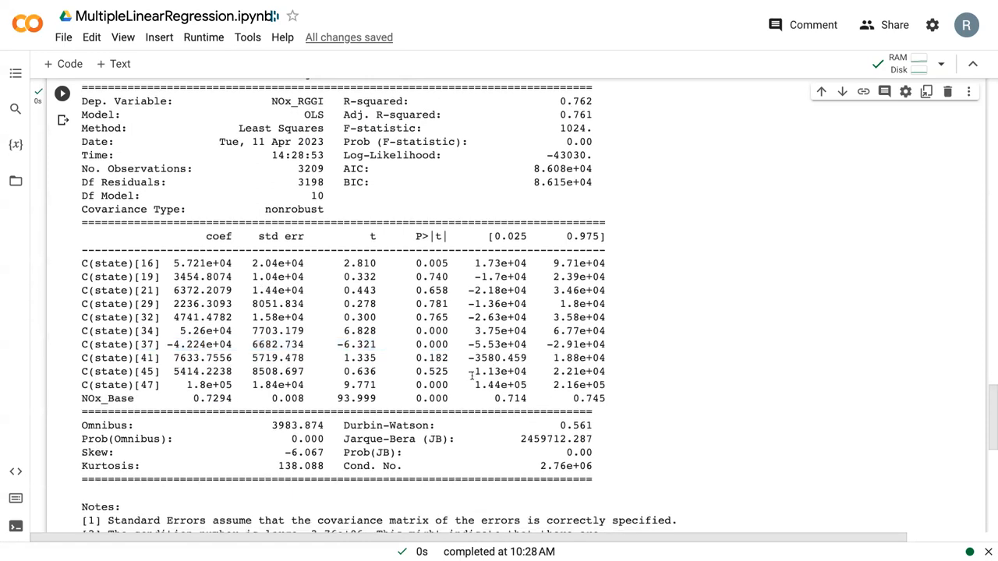
# In the Step 3 cell assign df_merged['yhat'] = results.fittedvalues.copy().
pyautogui.scroll(-3)
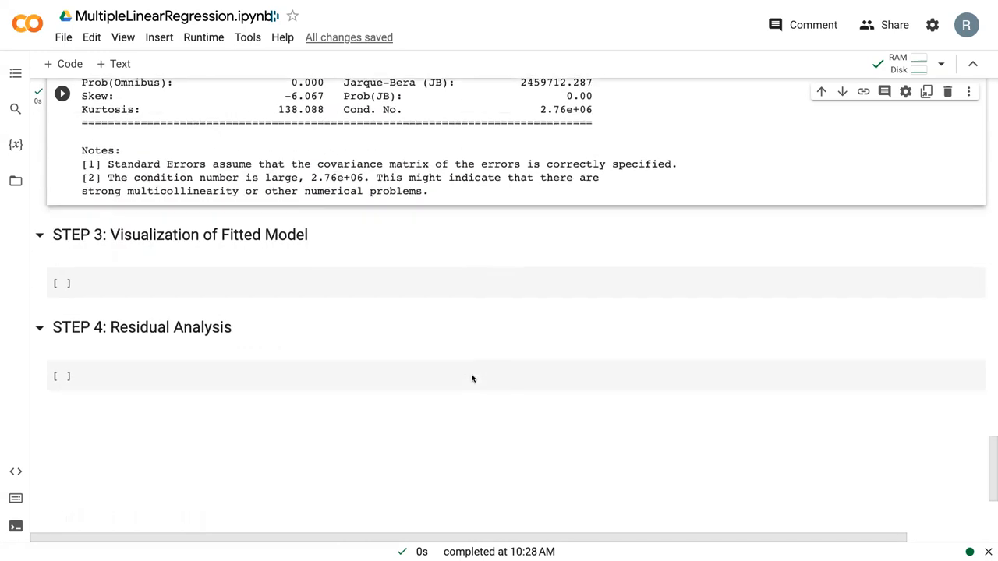
pyautogui.click(437, 284)
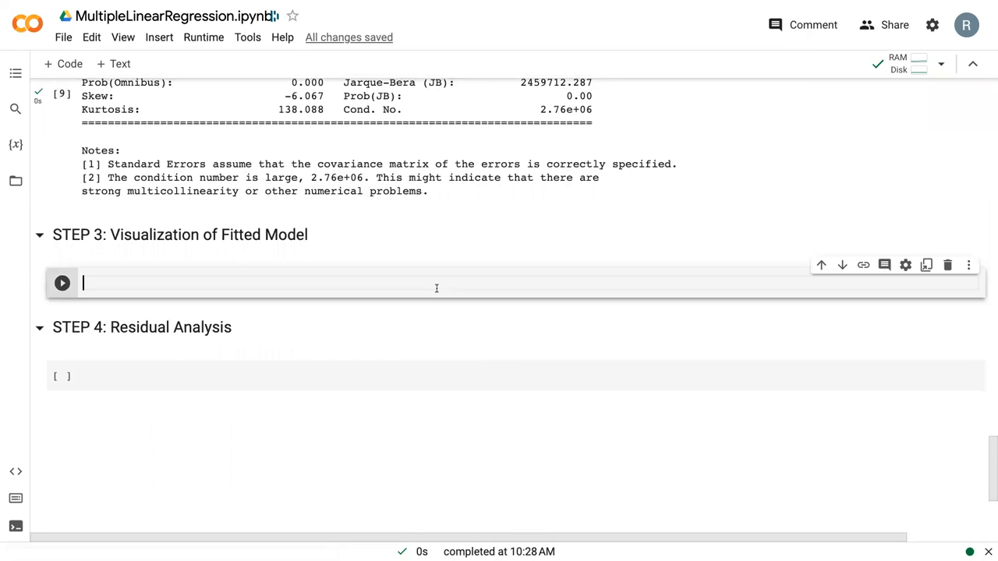
pyautogui.write("df_merge['yh")
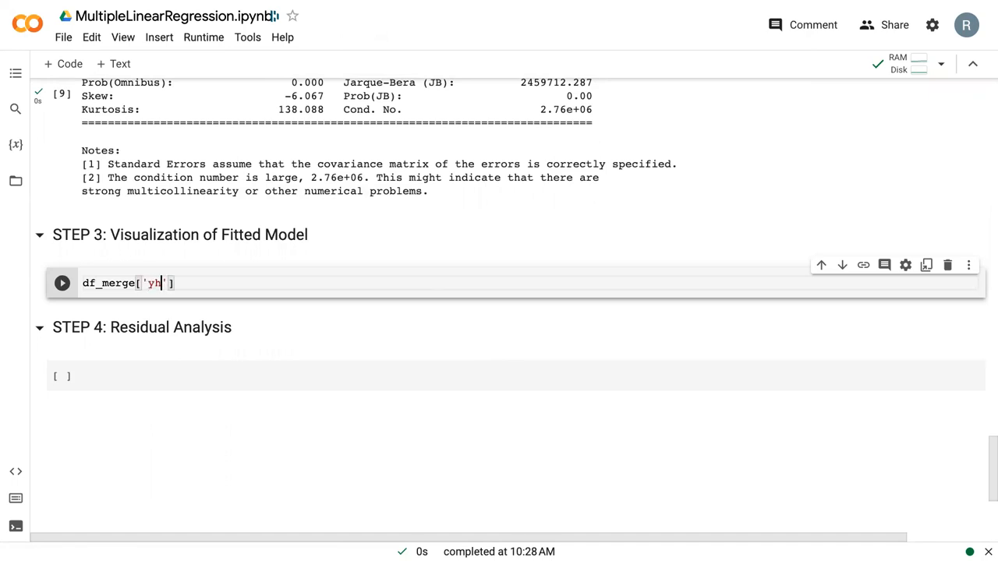
pyautogui.write('at')
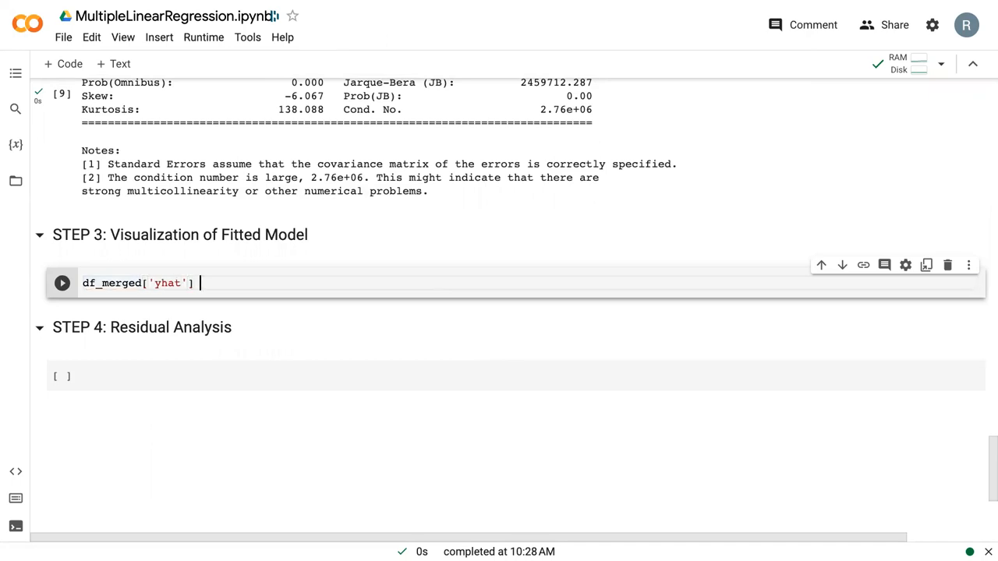
pyautogui.write('= result')
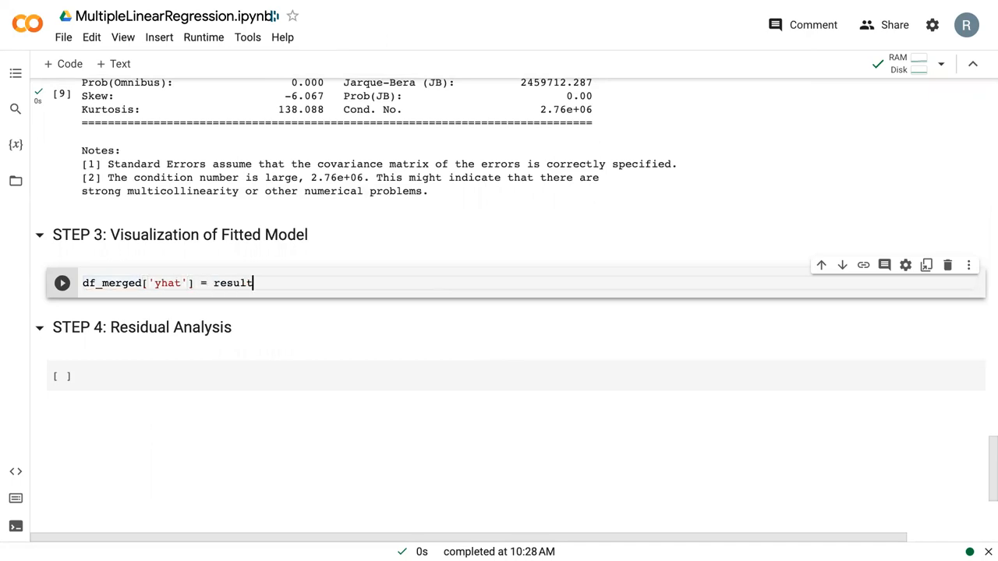
pyautogui.write('.fitted')
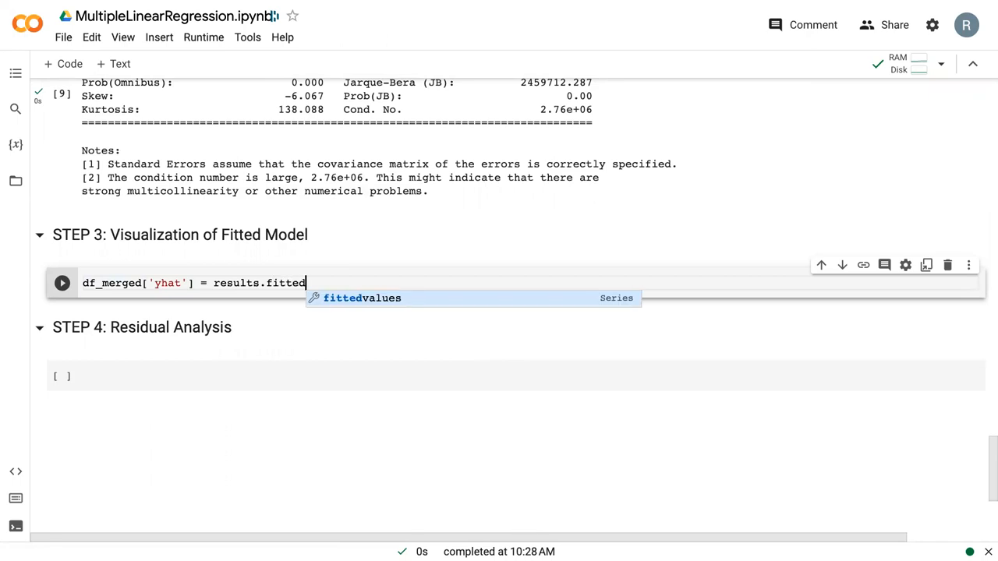
pyautogui.write('values.copy(')
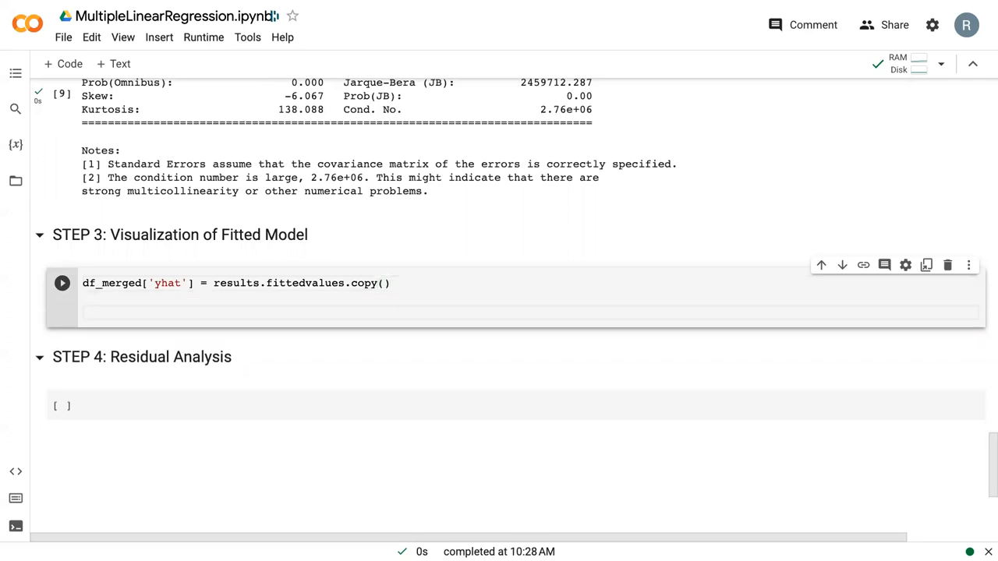
# Add the ggplot of NOx_RGGI vs NOx_Base with stat_smooth(aes(y='yhat', color='state')) and run it.
pyautogui.write('(ggplot)')
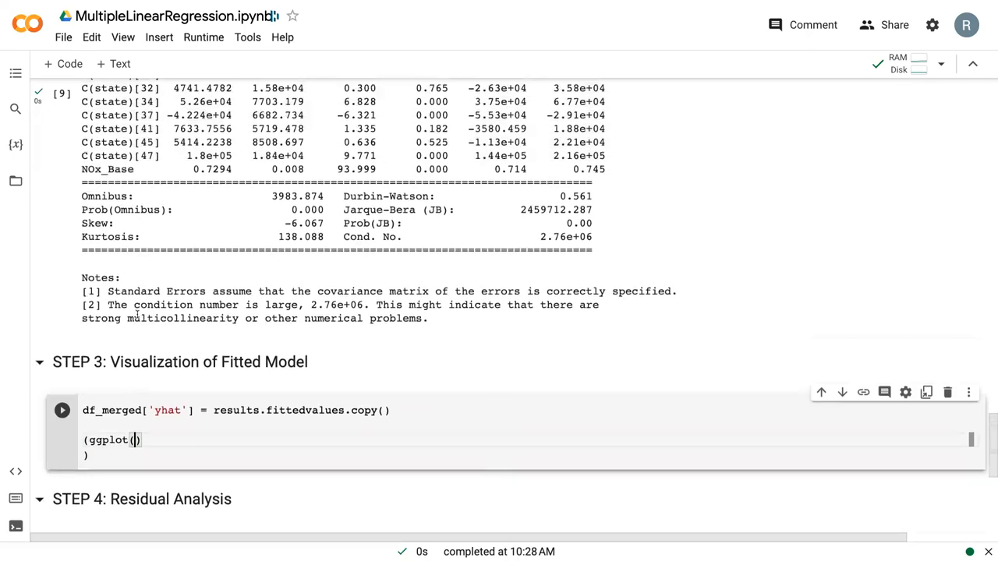
pyautogui.click(62, 128)
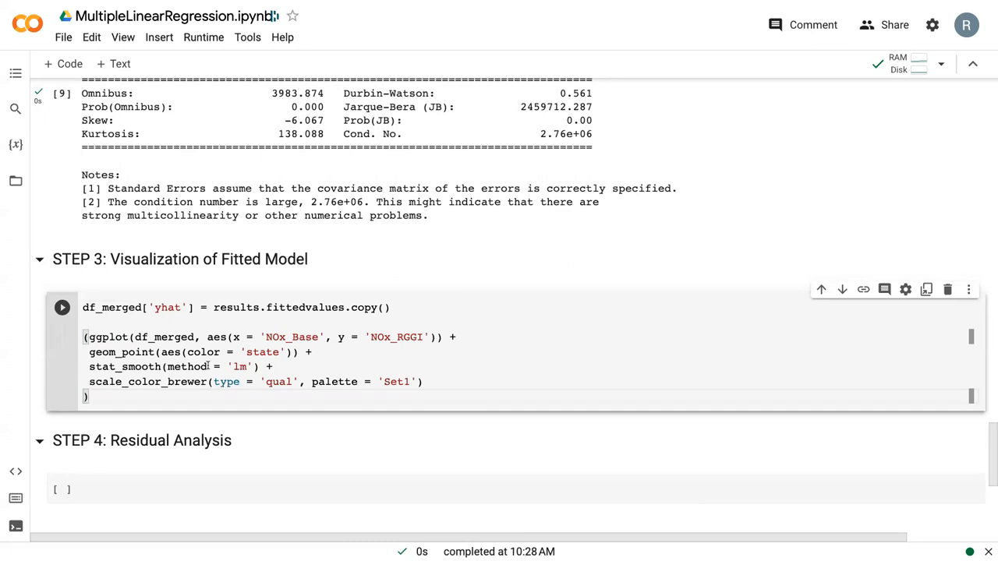
pyautogui.moveTo(209, 366)
pyautogui.write("aes(y = 'yhat',")
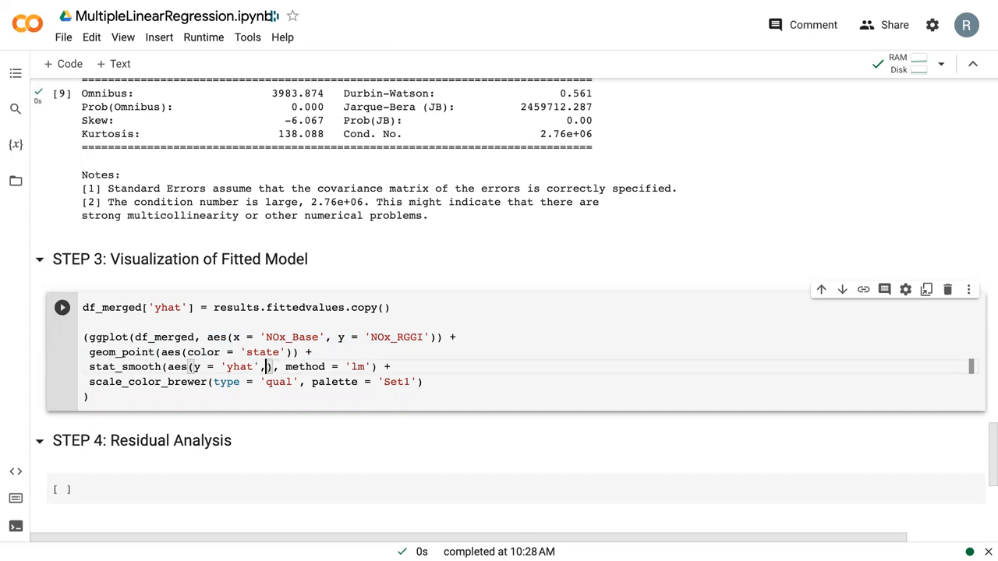
pyautogui.write(', color')
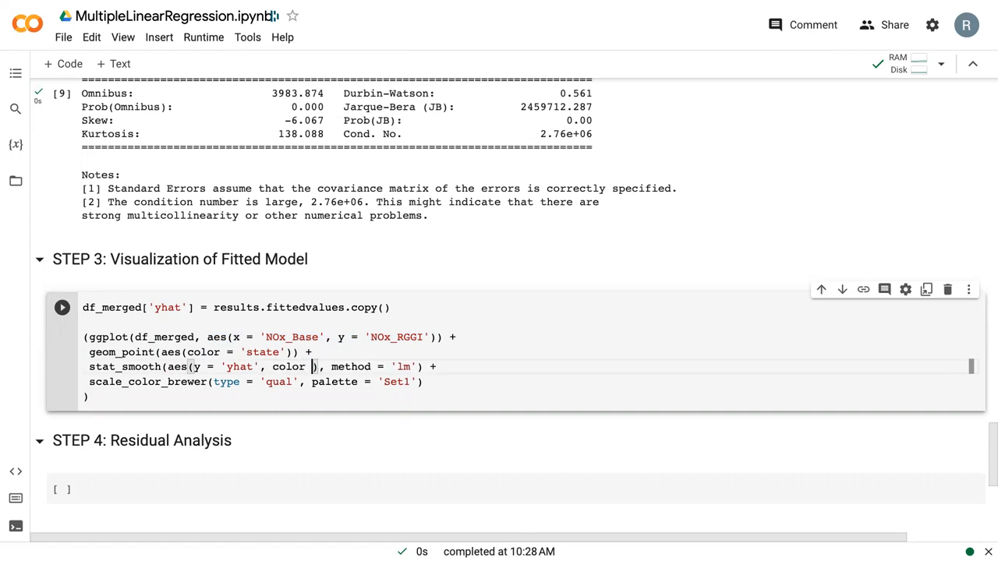
pyautogui.write("'state'")
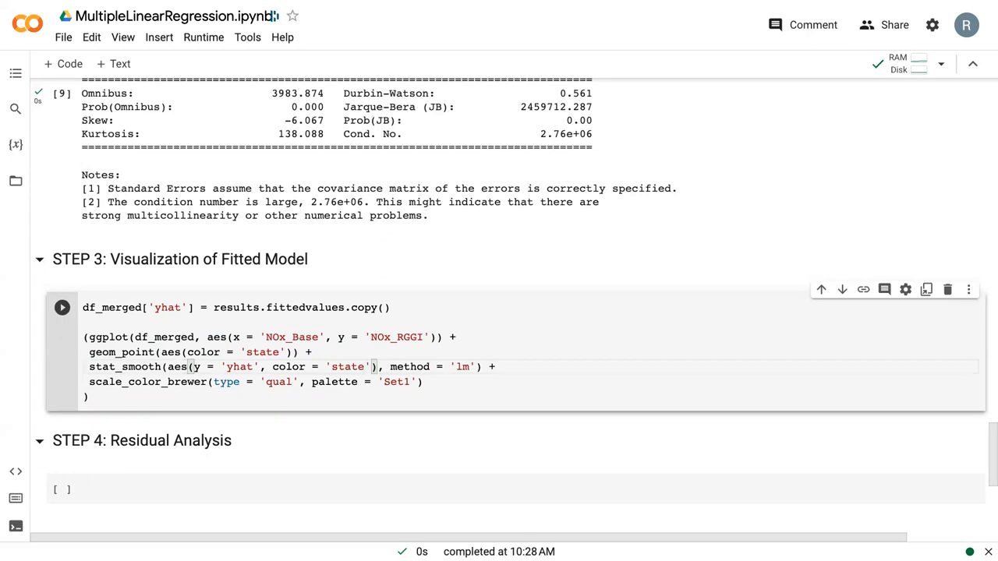
pyautogui.click(63, 308)
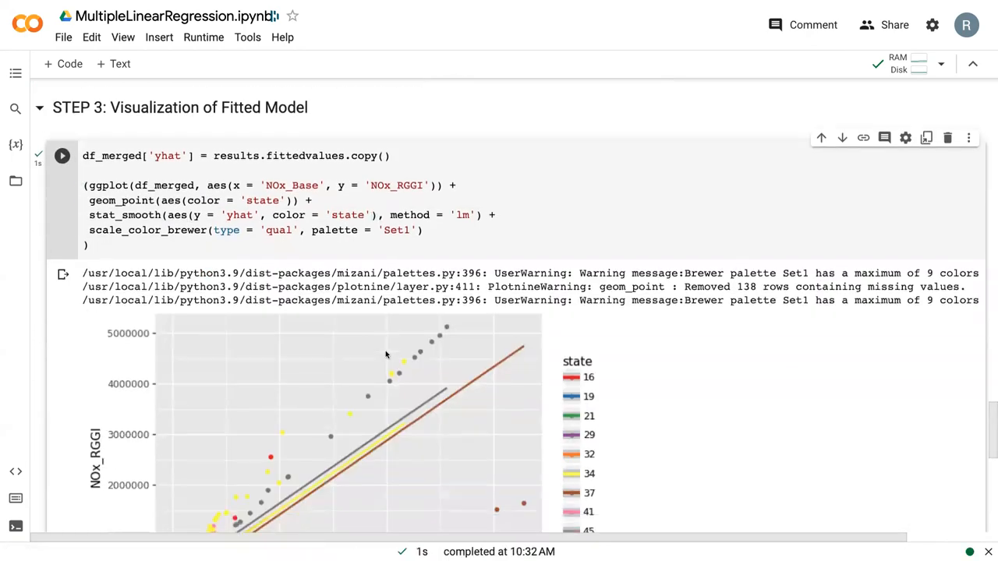
# Scroll past the fitted-lines plot down to the empty STEP 4 residual analysis cell.
pyautogui.scroll(-3)
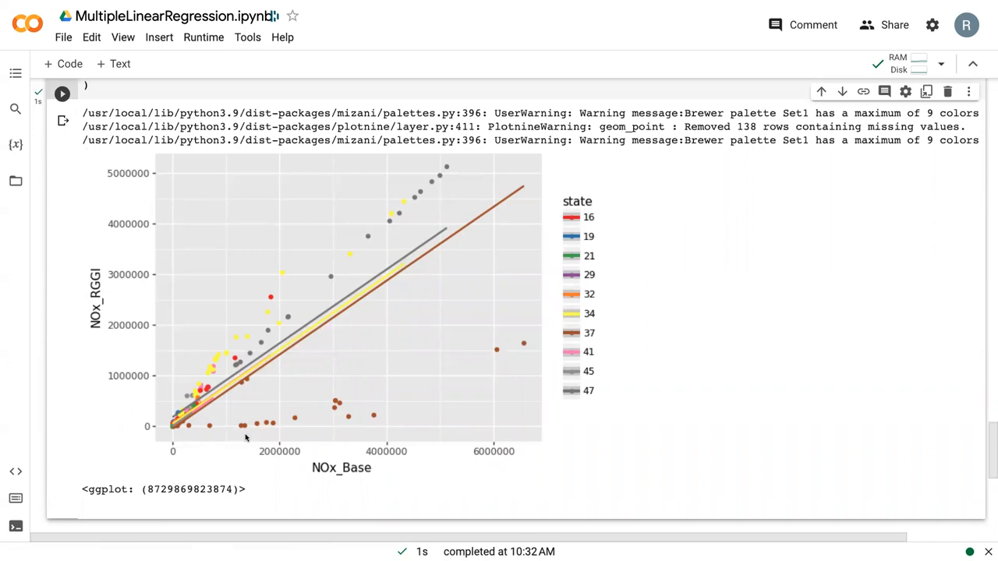
pyautogui.moveTo(216, 402)
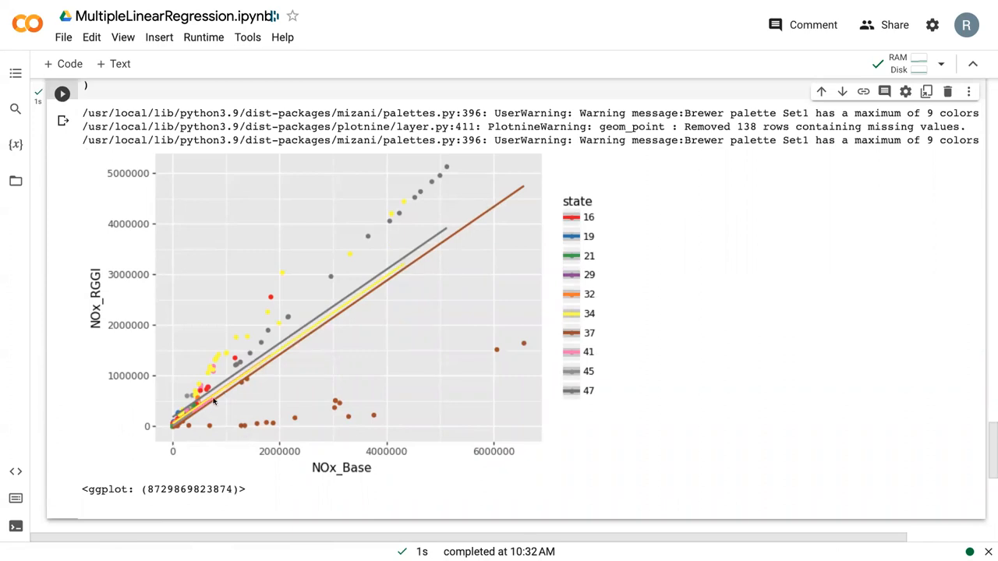
pyautogui.moveTo(228, 408)
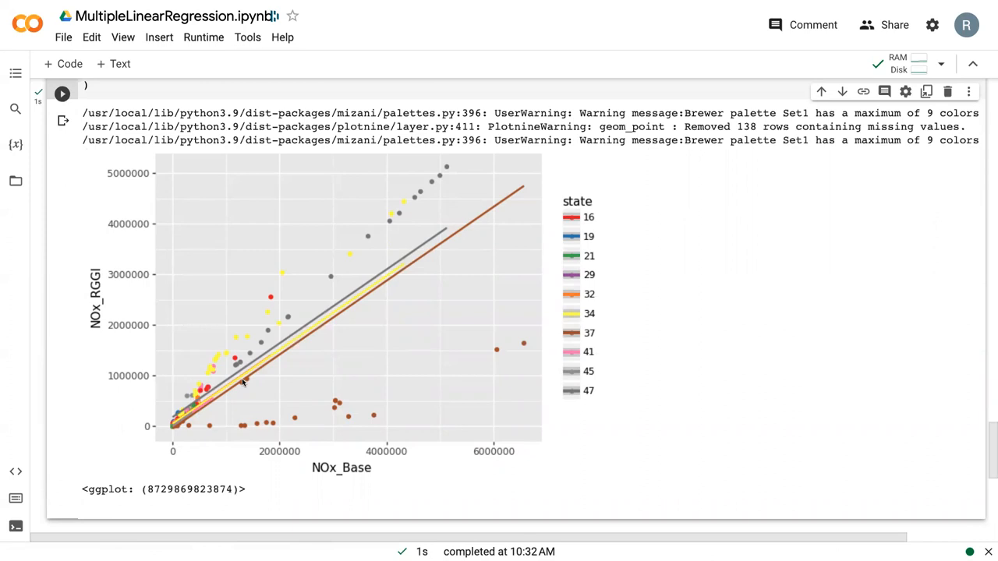
pyautogui.moveTo(362, 301)
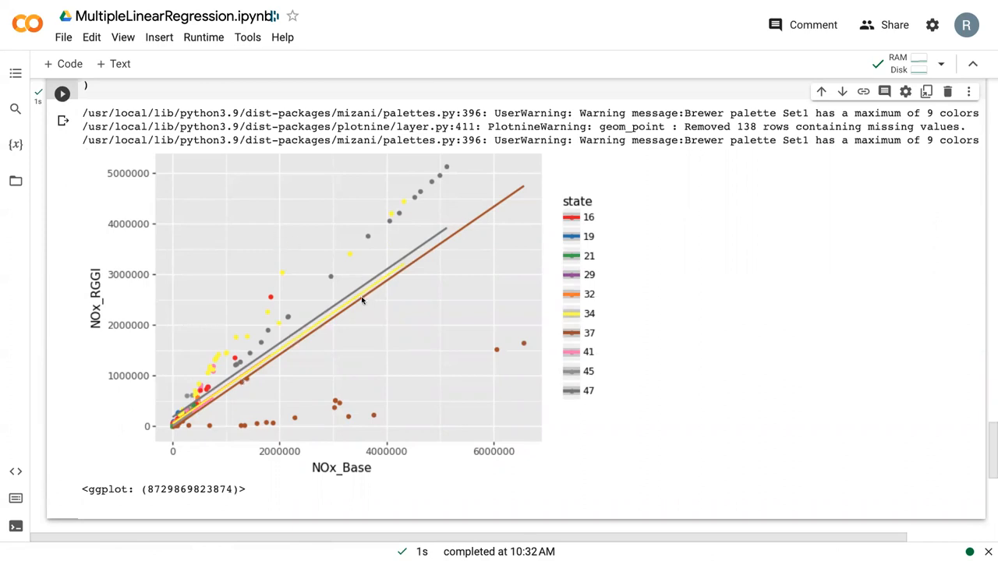
pyautogui.moveTo(361, 304)
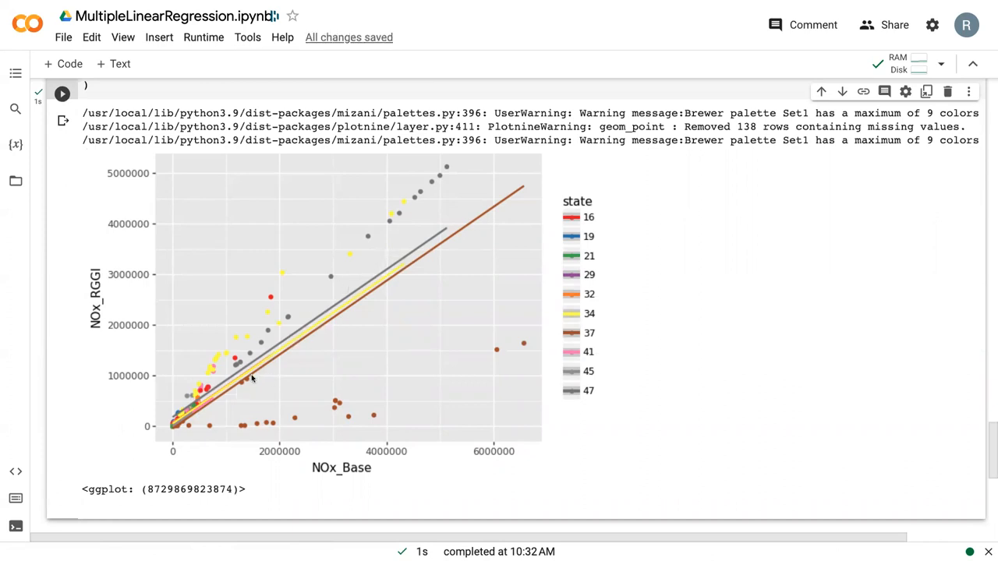
pyautogui.moveTo(318, 346)
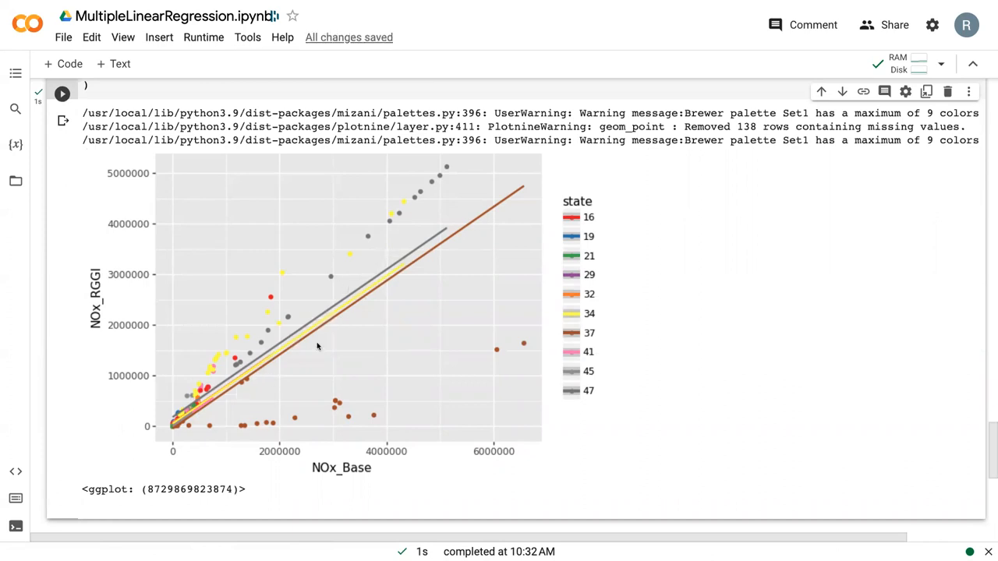
pyautogui.moveTo(313, 356)
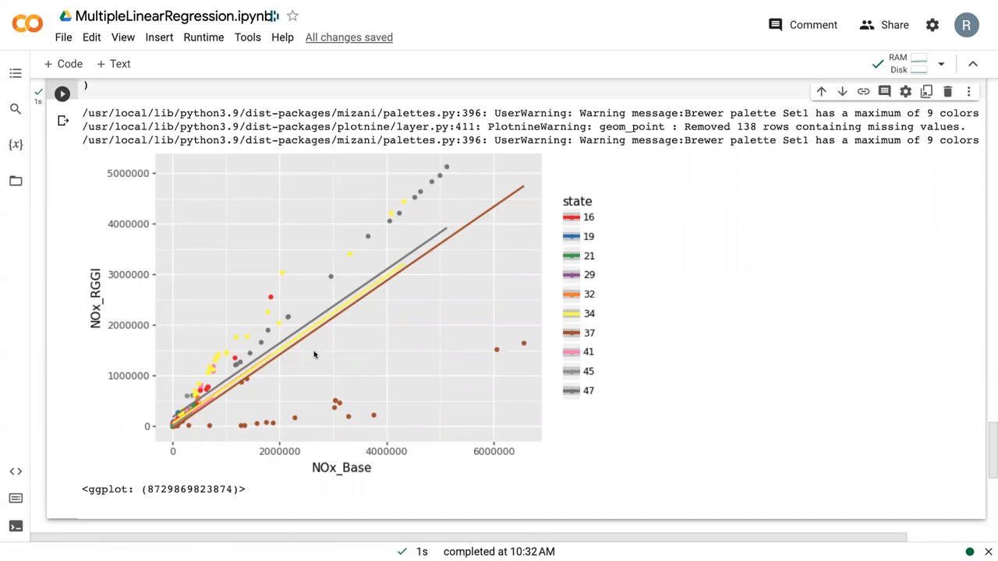
pyautogui.moveTo(303, 315)
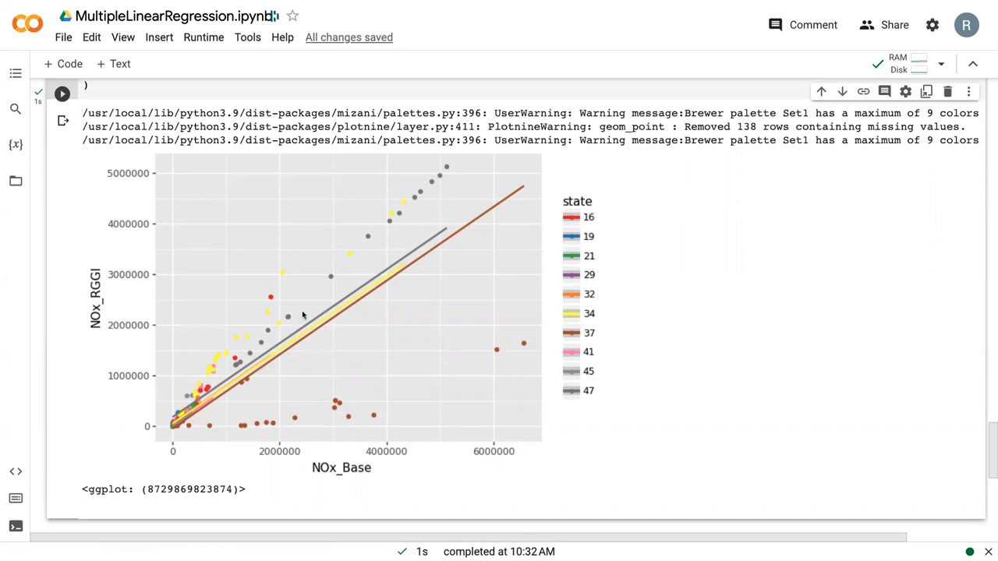
pyautogui.moveTo(339, 354)
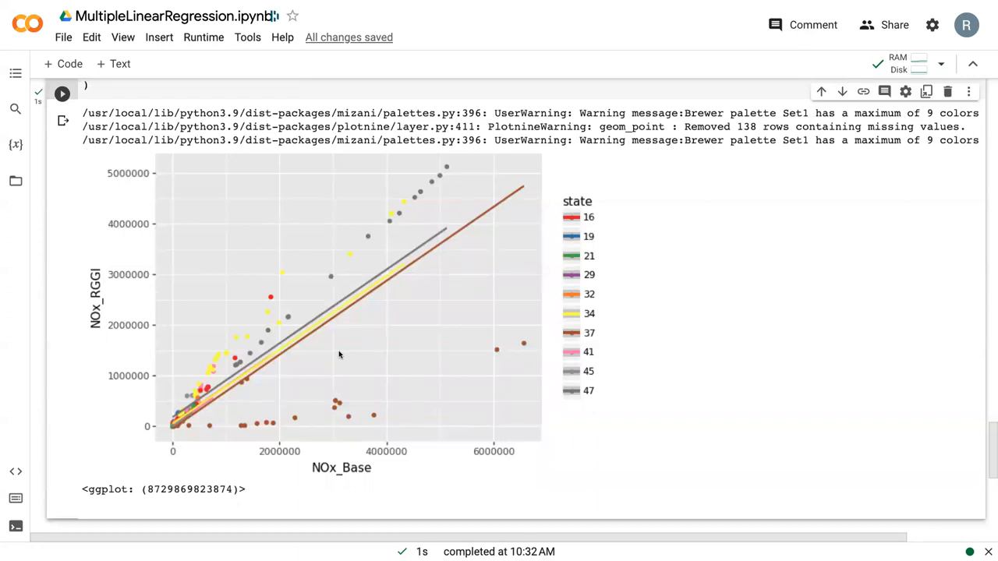
pyautogui.scroll(-3)
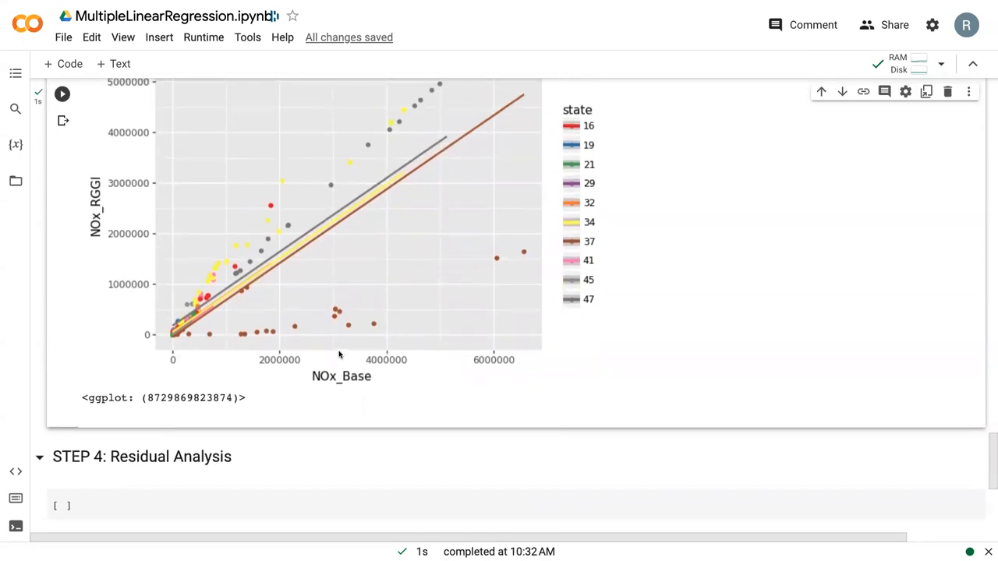
pyautogui.moveTo(311, 289)
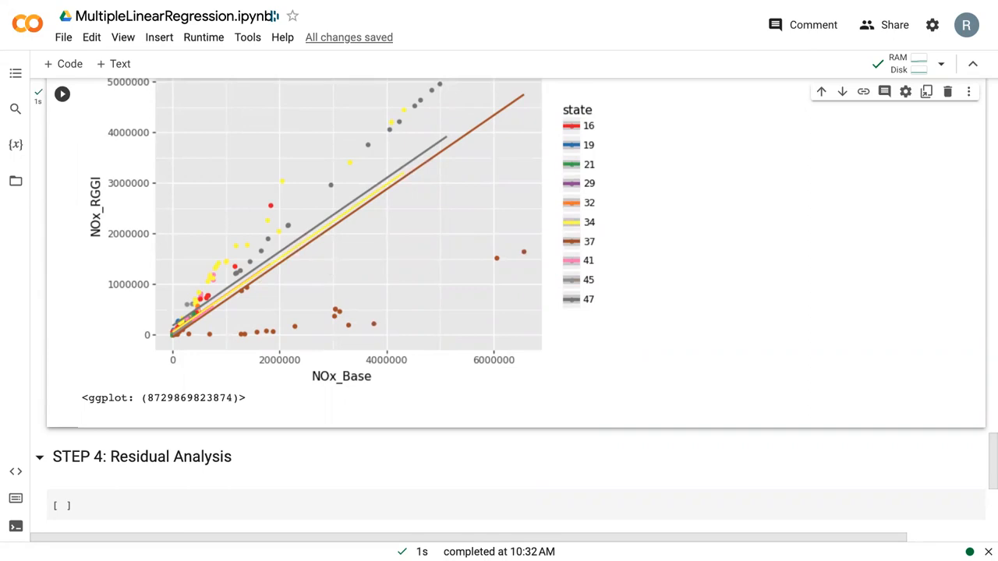
# In the STEP 4 cell compute df_merged['residuals'] as NOx_RGGI minus yhat.
pyautogui.scroll(-3)
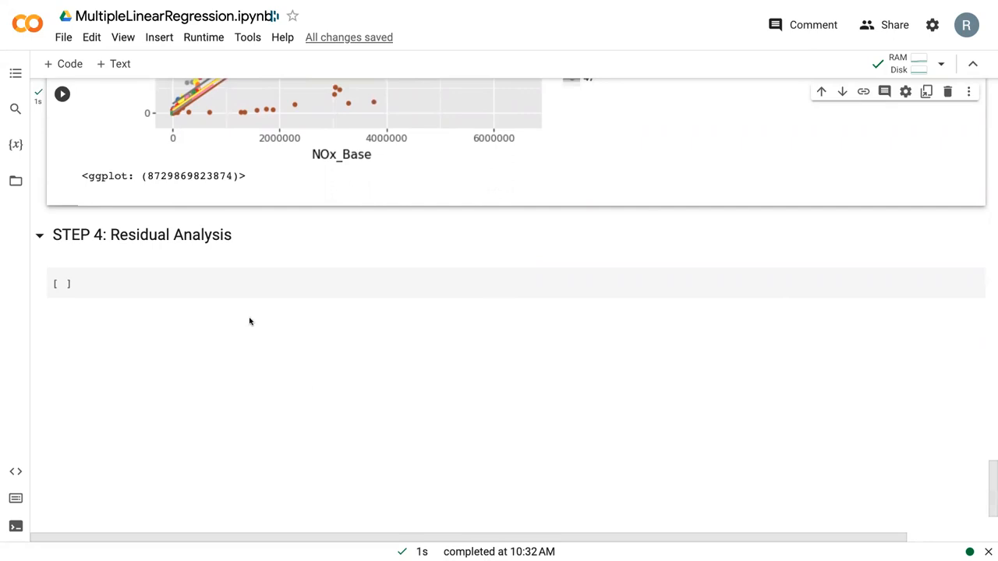
pyautogui.click(262, 284)
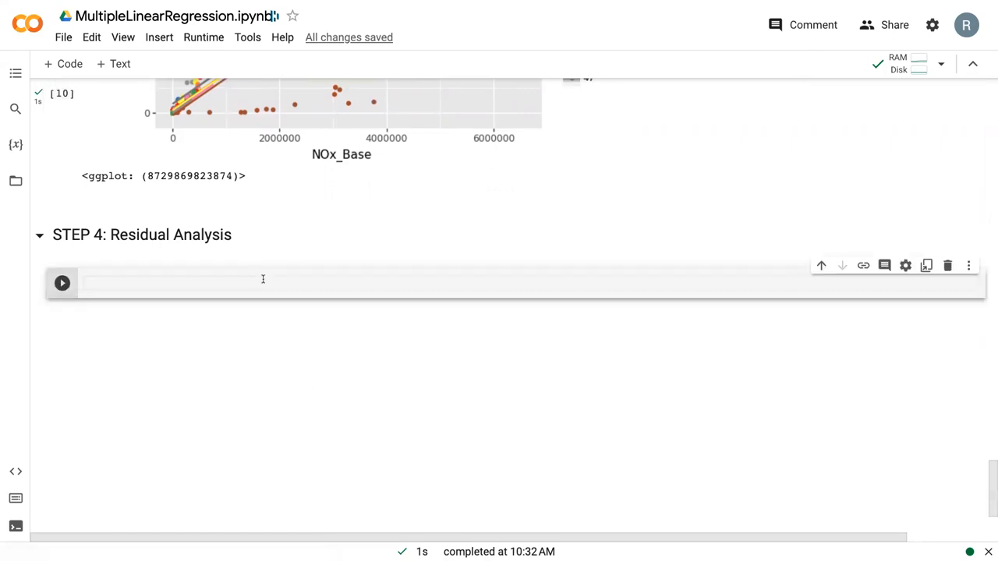
pyautogui.write('df_merg')
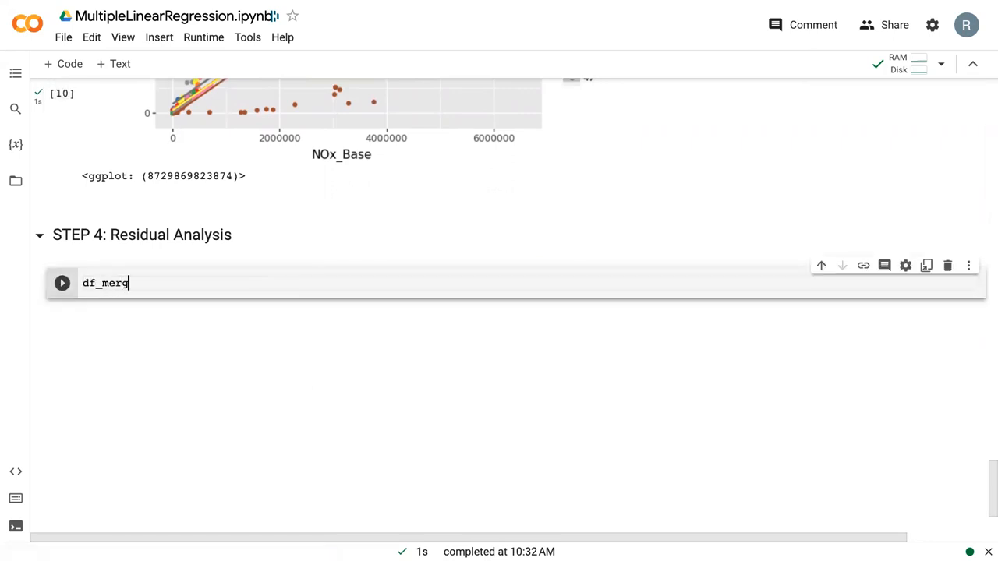
pyautogui.write('ed[]')
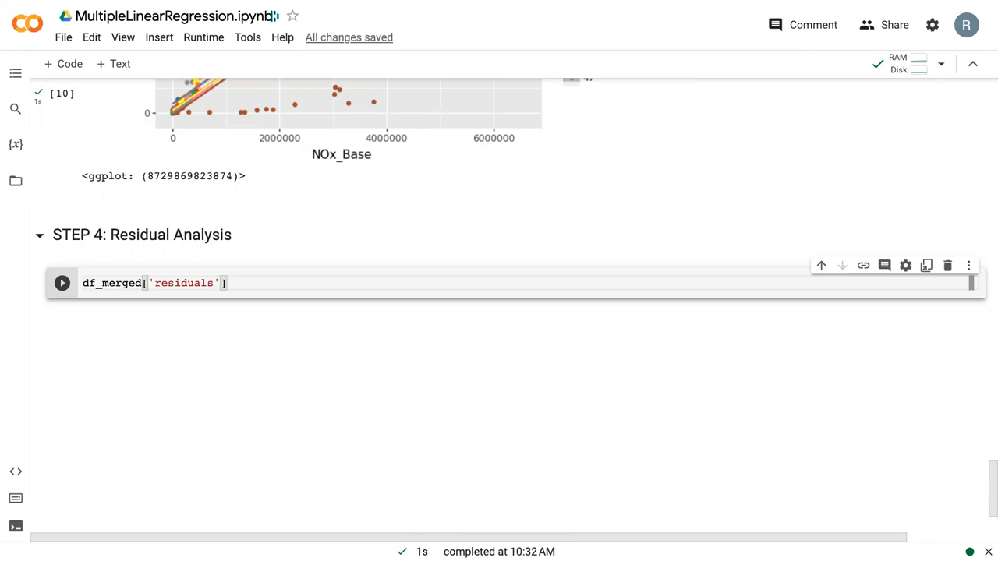
pyautogui.write('=')
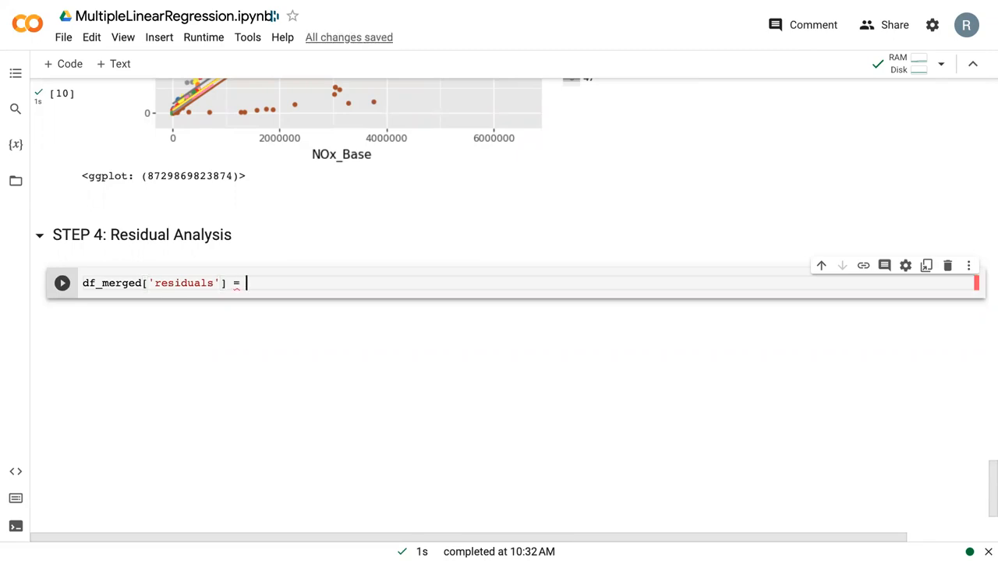
pyautogui.write('d')
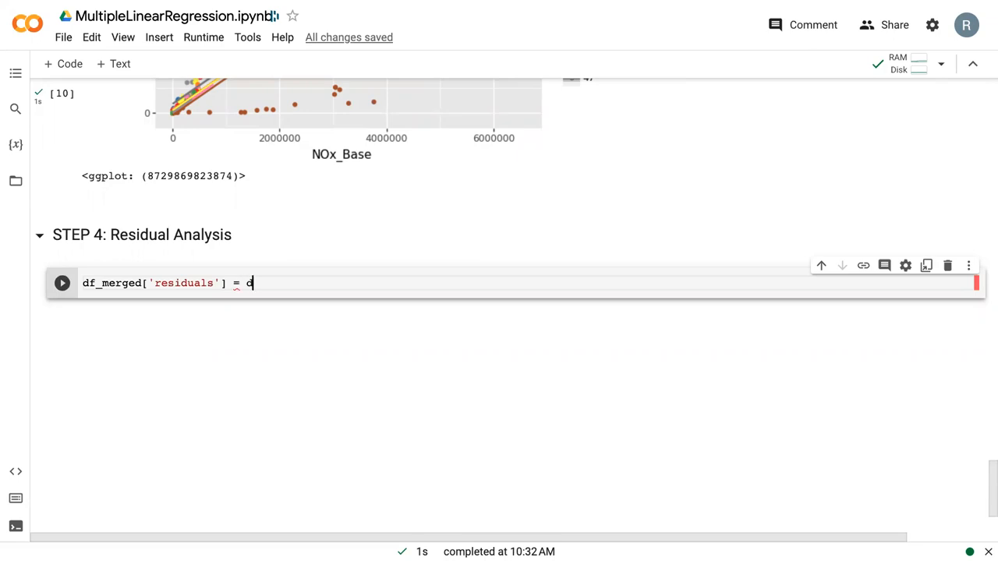
pyautogui.write('df_merged[]')
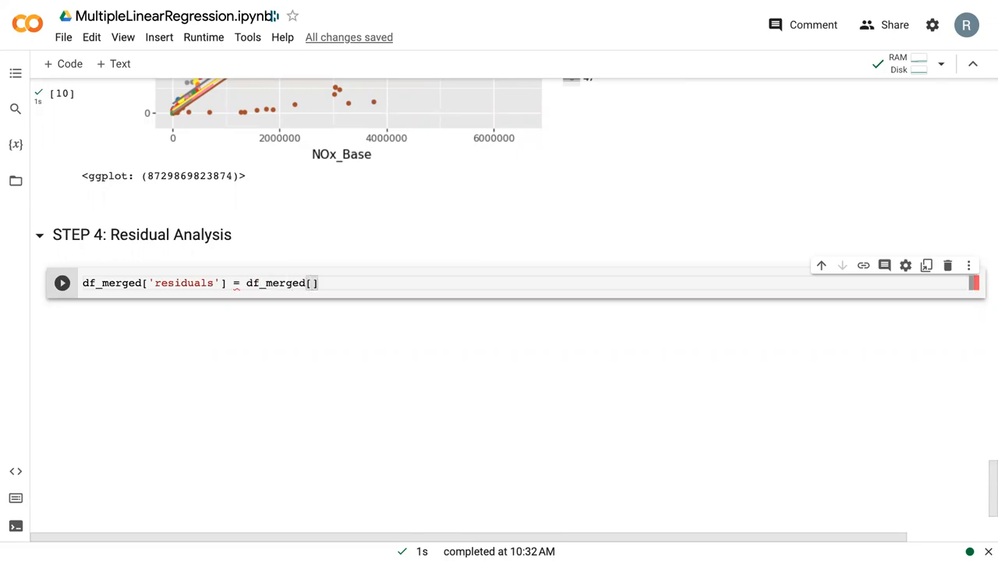
pyautogui.write("NOx_RGGI'")
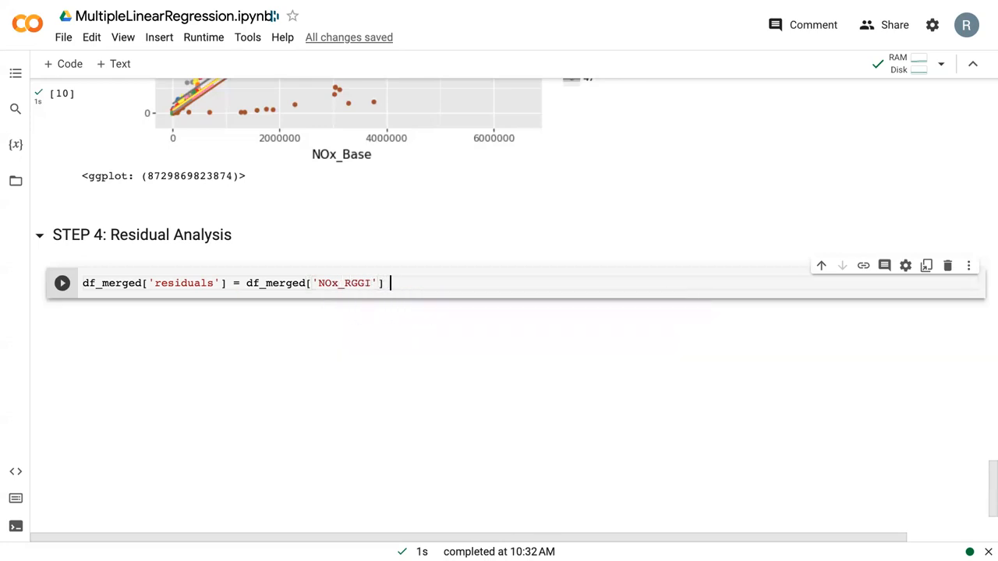
pyautogui.write("- df_merged['yhat")
pyautogui.write('(g')
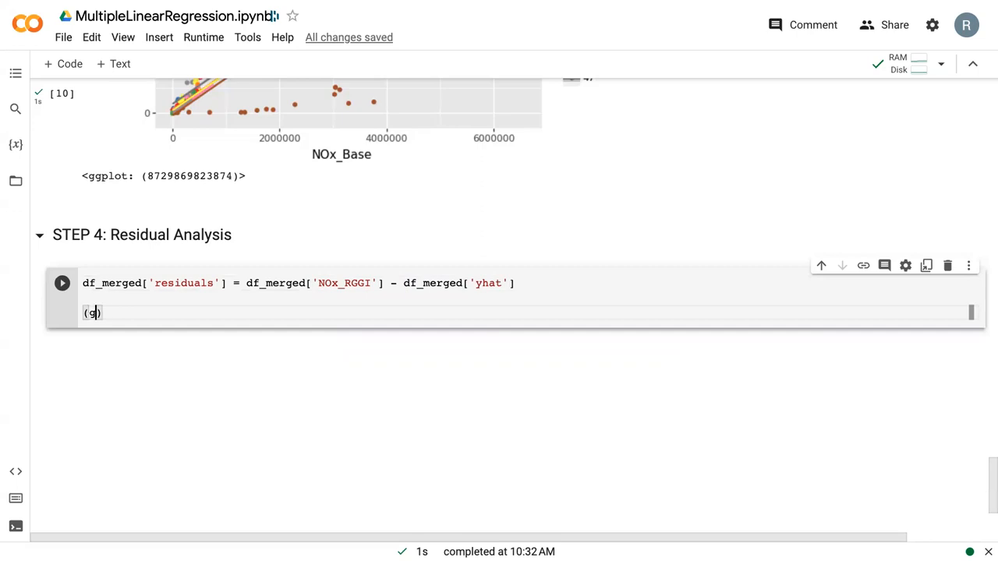
# Start a ggplot on df_merged with geom_point mapping x = 'yhat'.
pyautogui.write('gplo')
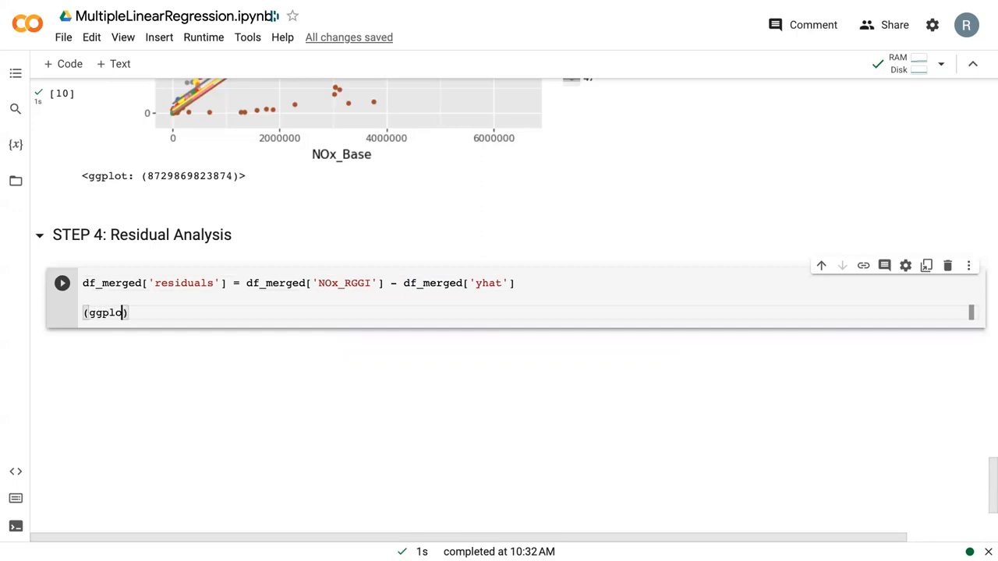
pyautogui.write('()')
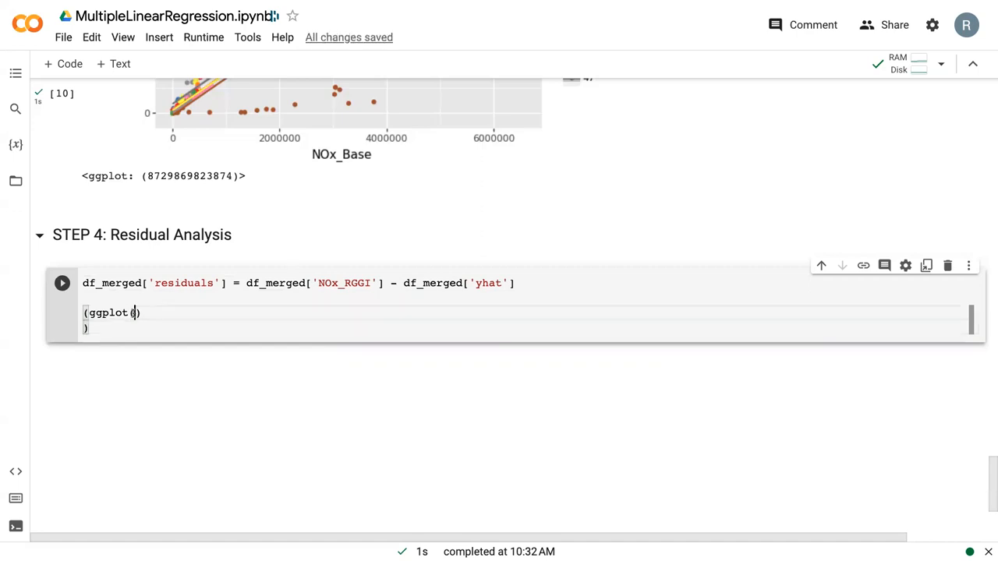
pyautogui.write('df_merged')
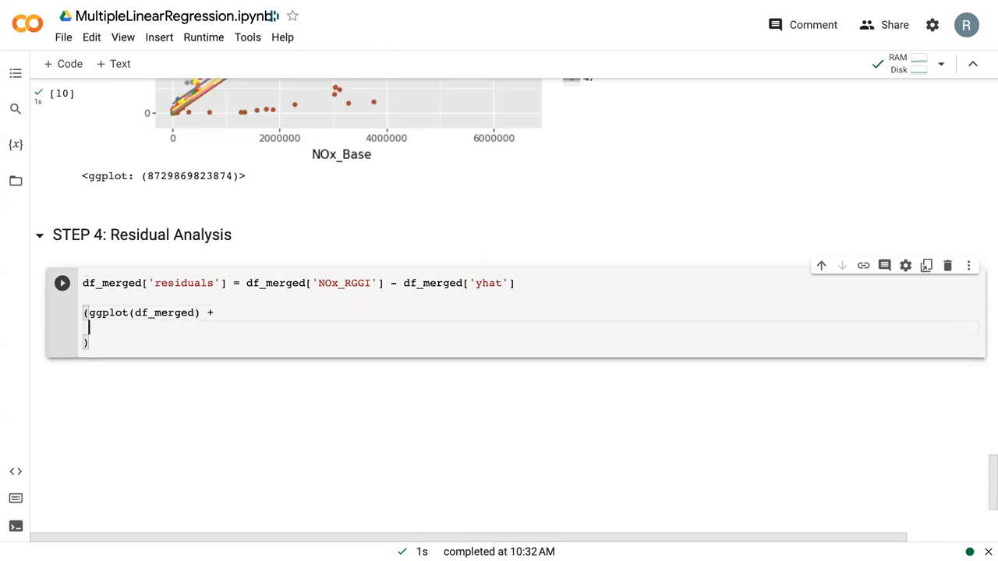
pyautogui.write('geom_point(aes(')
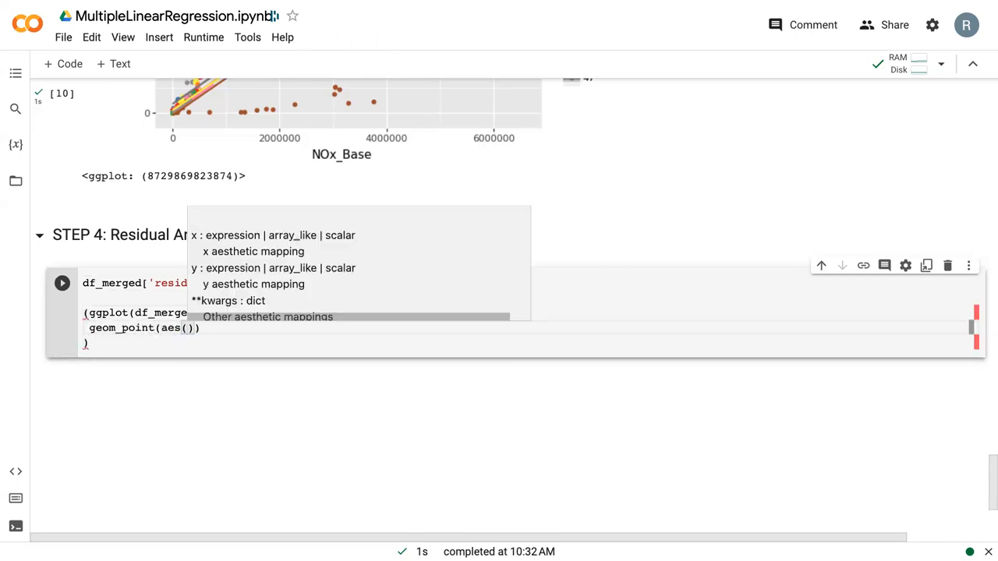
pyautogui.write("x = '")
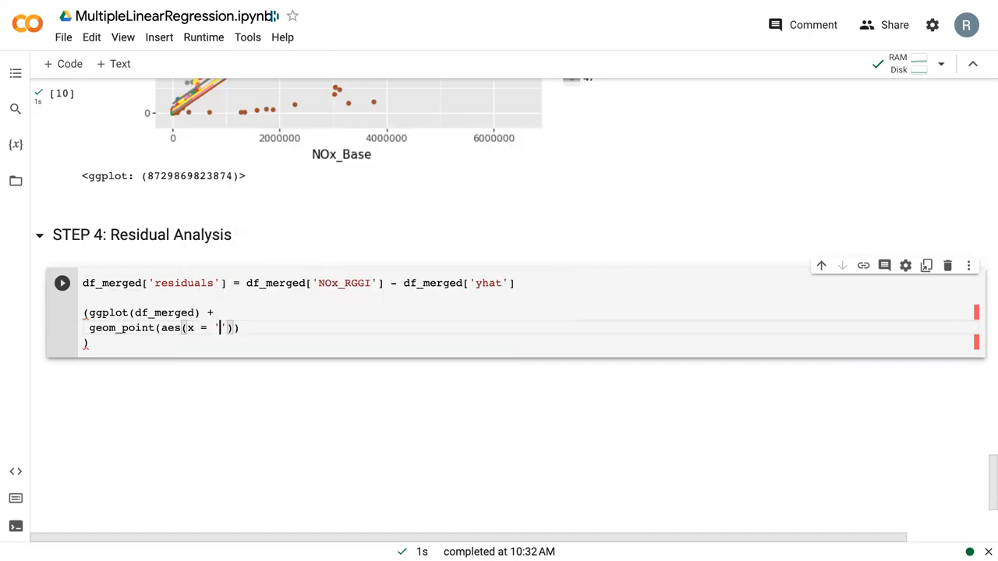
pyautogui.write("yhat', y = '")
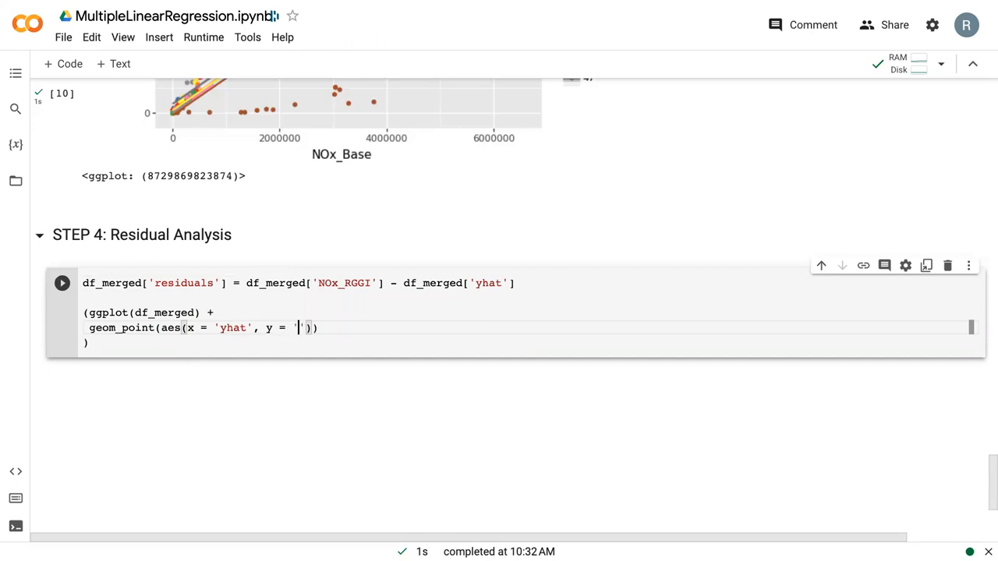
# Finish the geom_point y = 'residuals' mapping and run the cell to show the residuals vs yhat plot.
pyautogui.write('residuals')
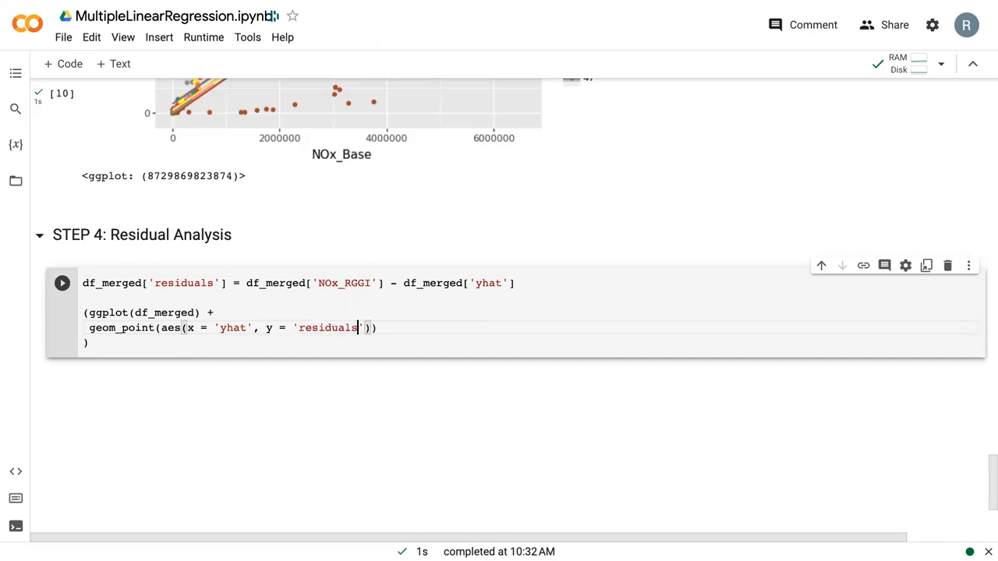
pyautogui.click(62, 284)
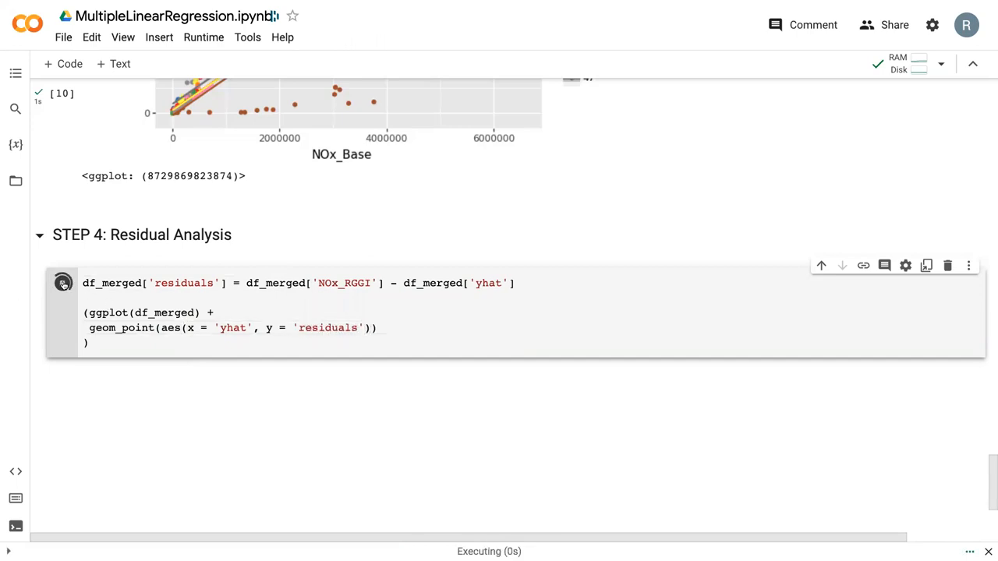
pyautogui.click(62, 282)
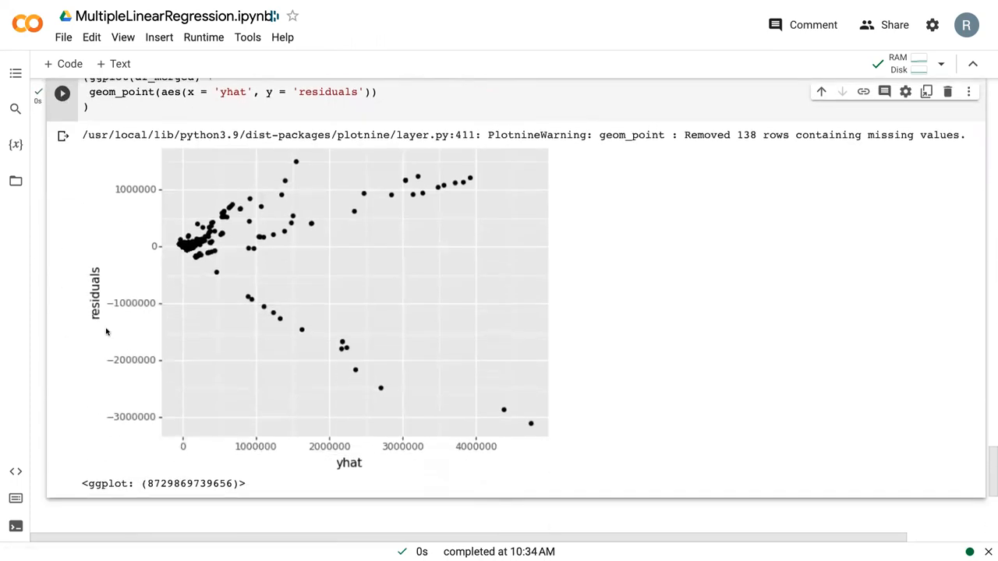
pyautogui.moveTo(128, 353)
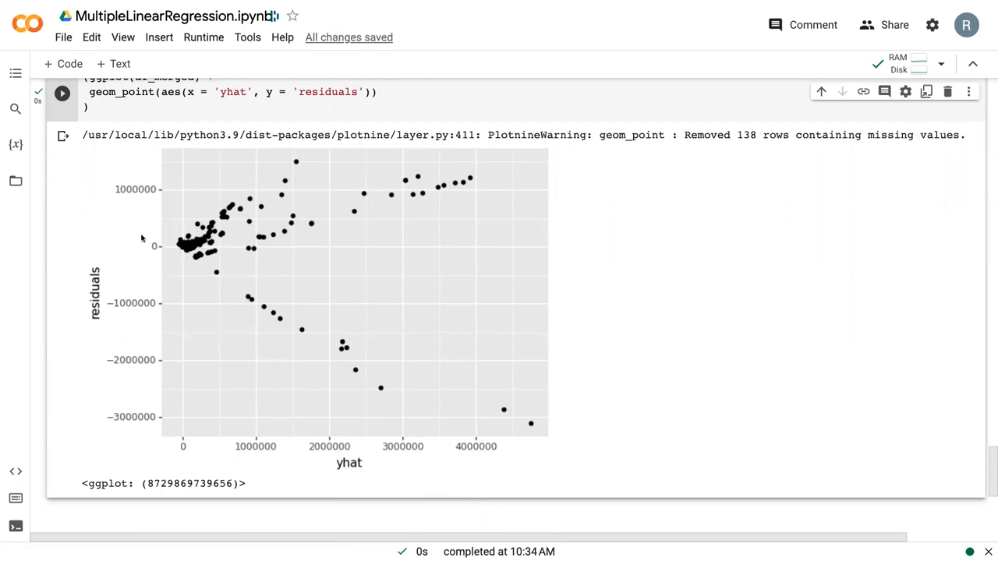
pyautogui.moveTo(415, 422)
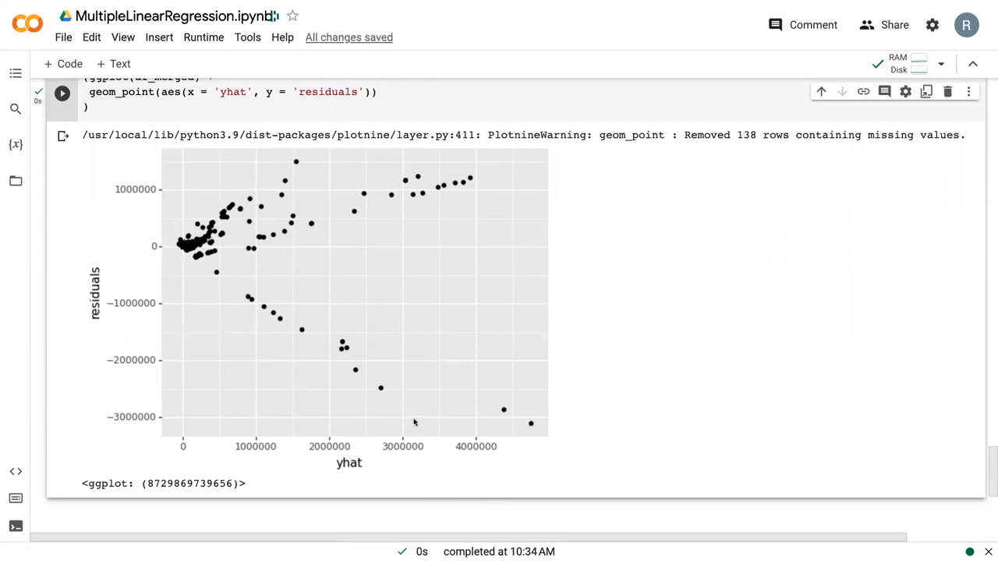
pyautogui.moveTo(159, 230)
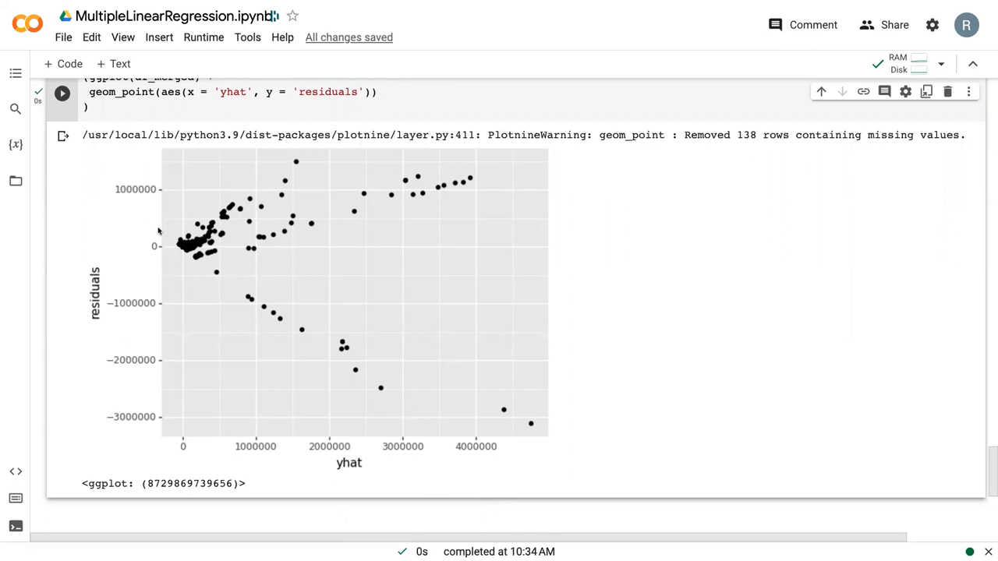
pyautogui.moveTo(399, 430)
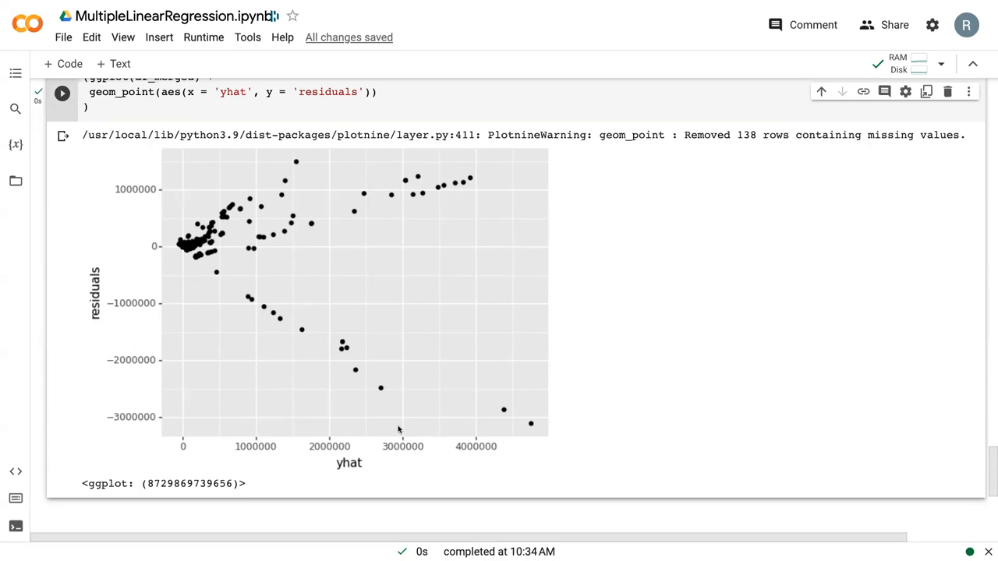
pyautogui.moveTo(494, 490)
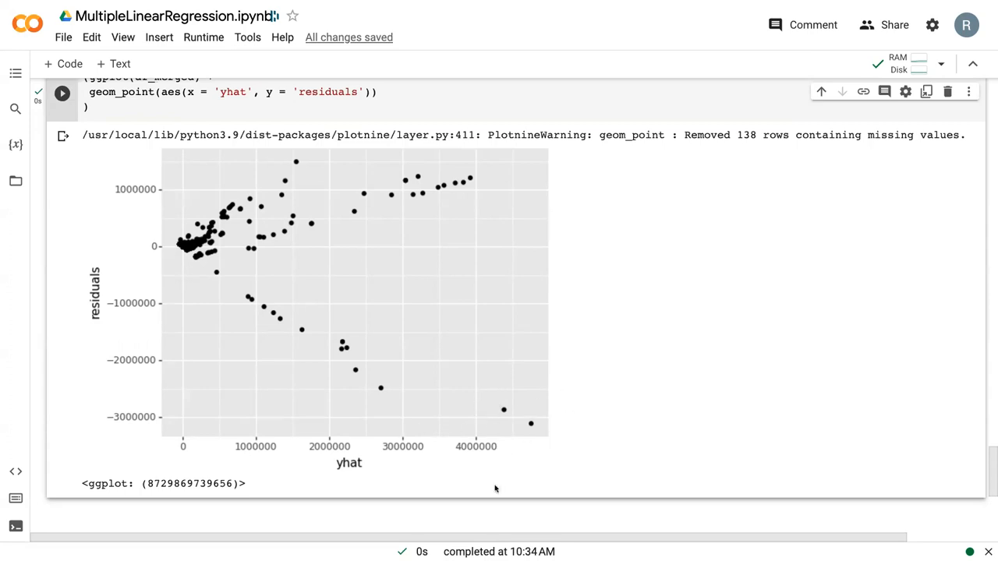
pyautogui.moveTo(503, 418)
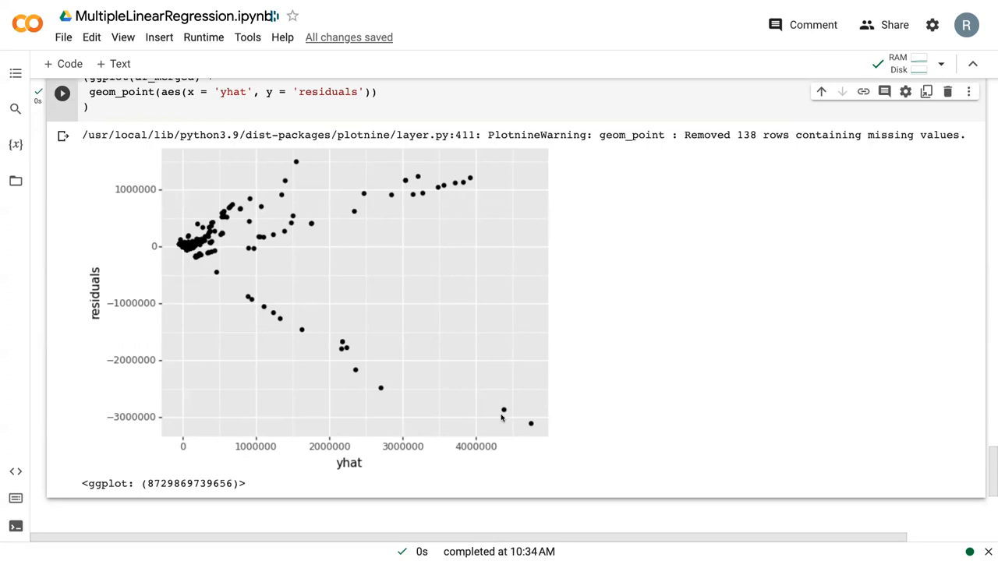
pyautogui.moveTo(106, 433)
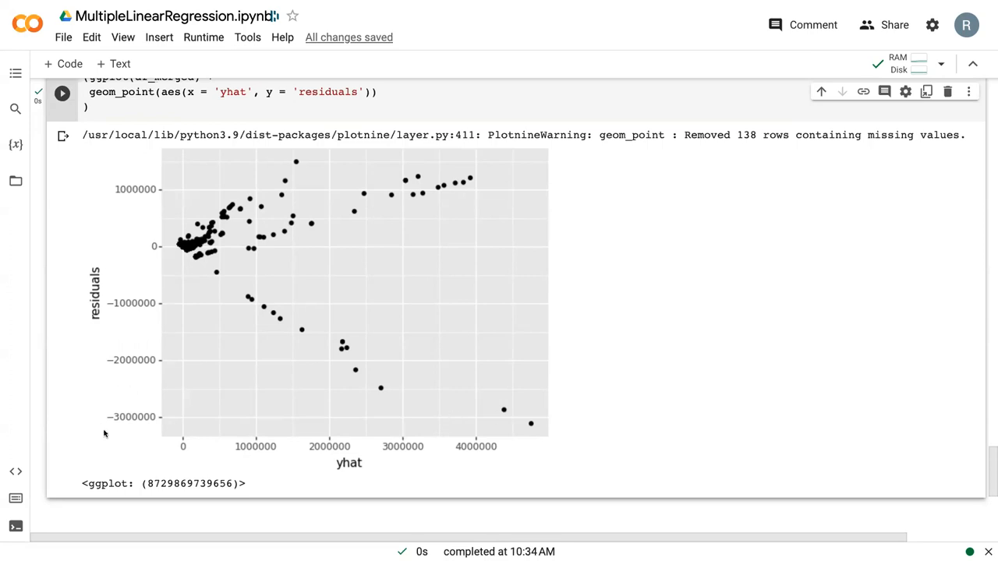
pyautogui.moveTo(128, 205)
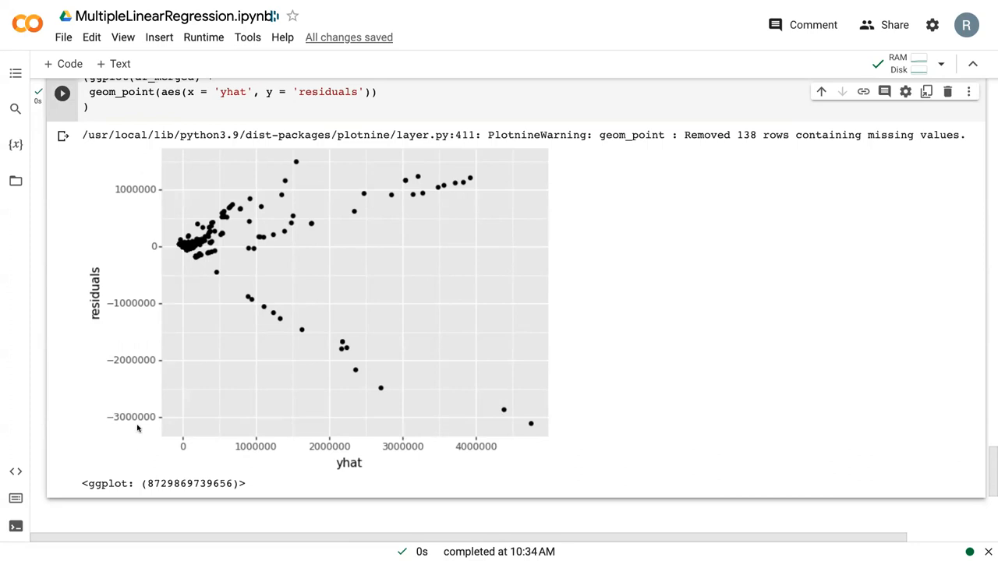
pyautogui.moveTo(138, 427)
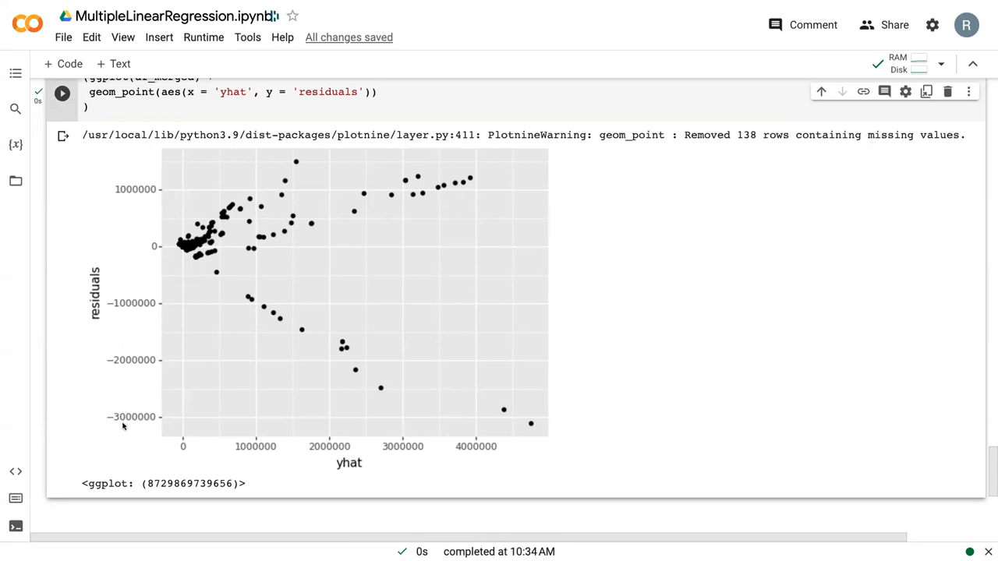
pyautogui.moveTo(128, 434)
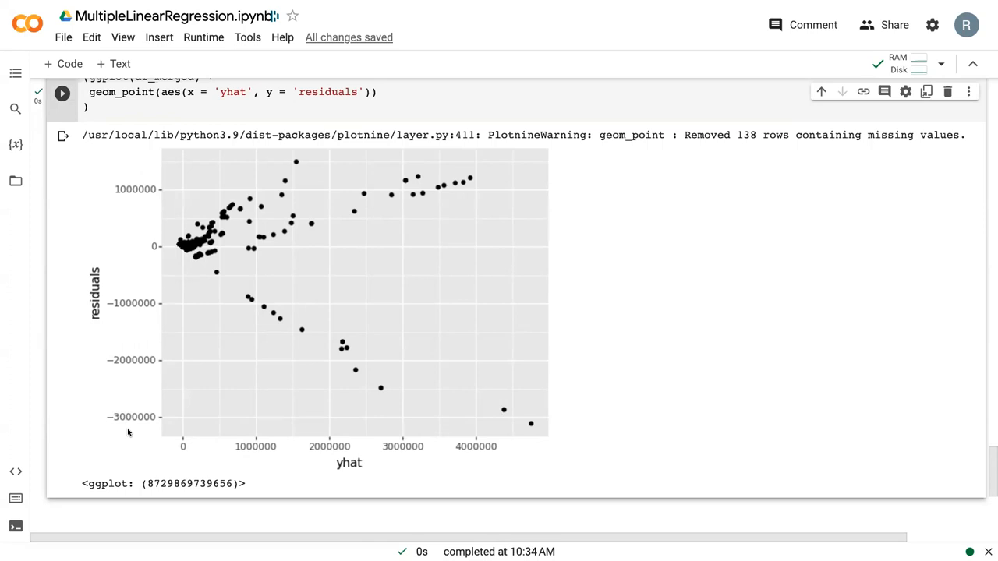